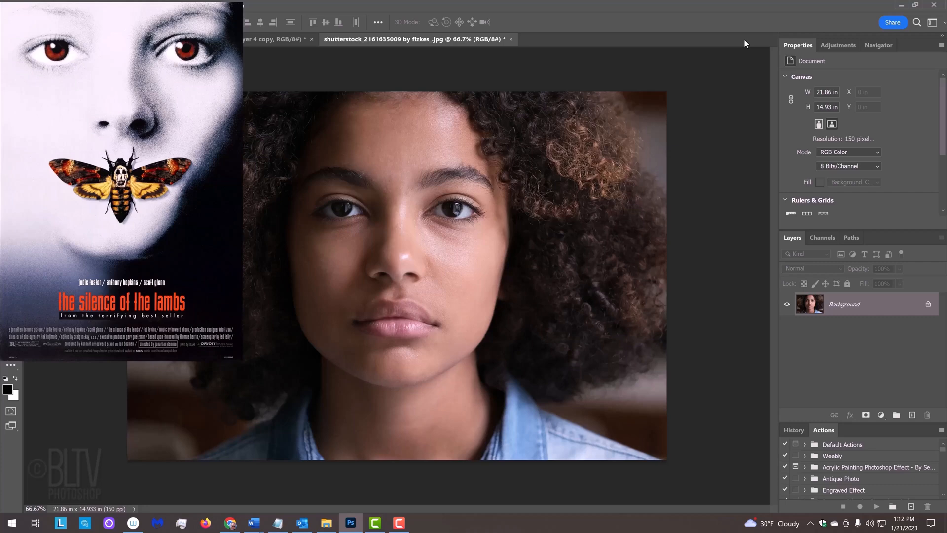
Flip the portrait canvas horizontally from the Image > Image Rotation menu.
click(170, 40)
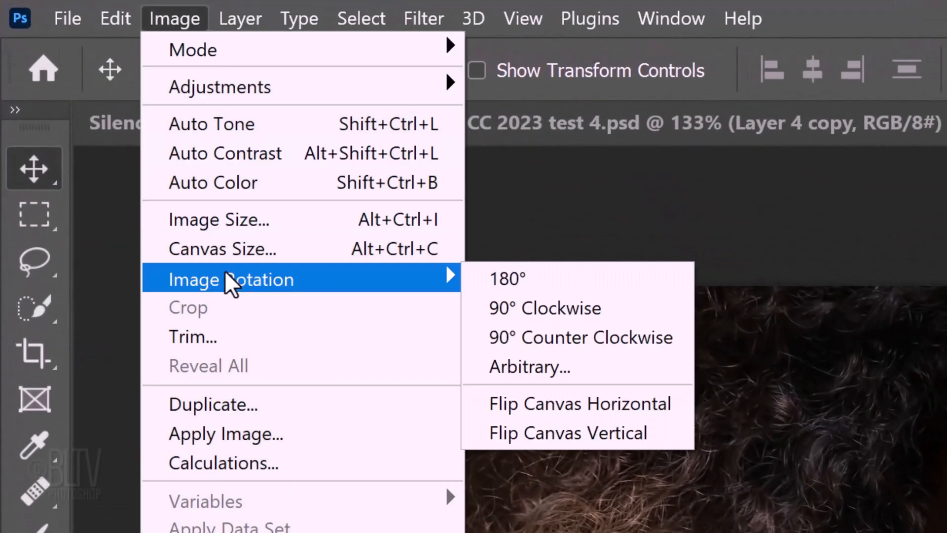
mouse_move(576, 404)
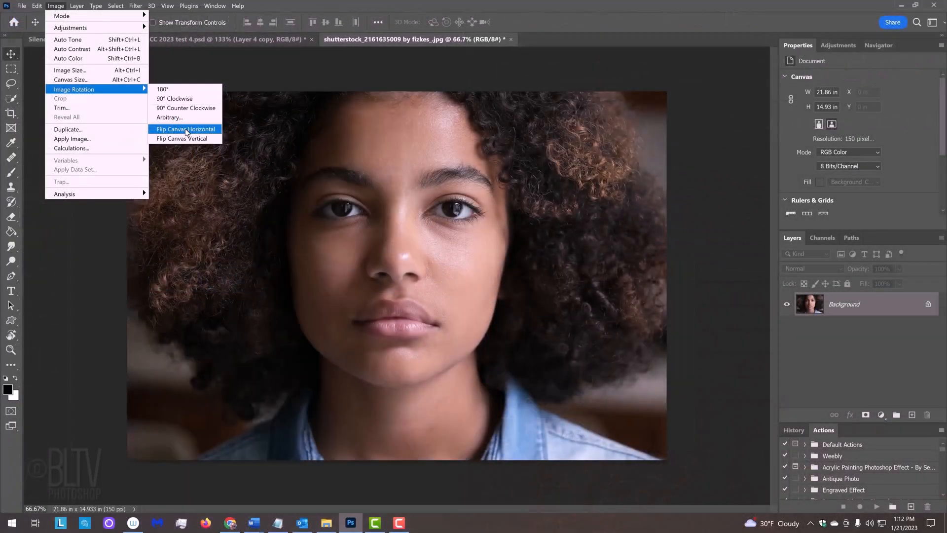
click(185, 129)
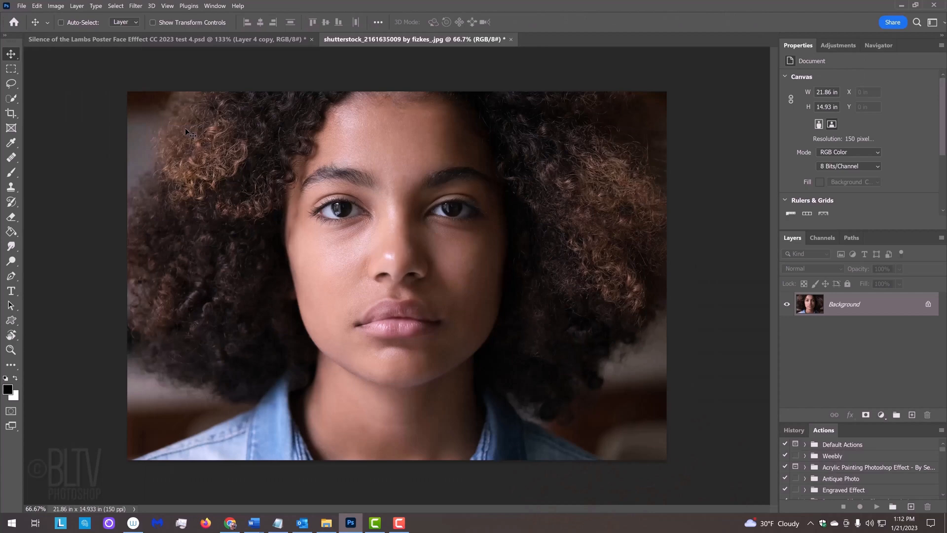
Switch to the Crop Tool using the W x H x Resolution preset.
right_click(11, 113)
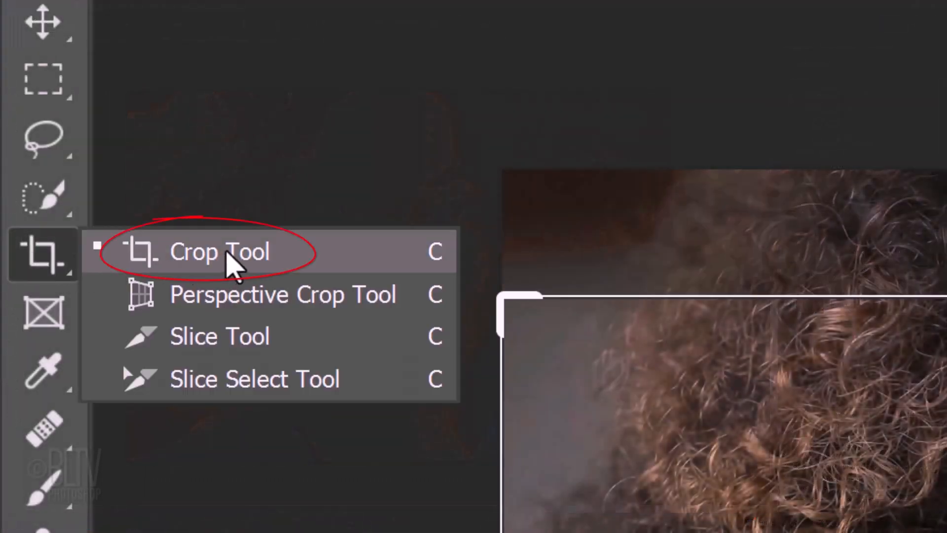
click(220, 252)
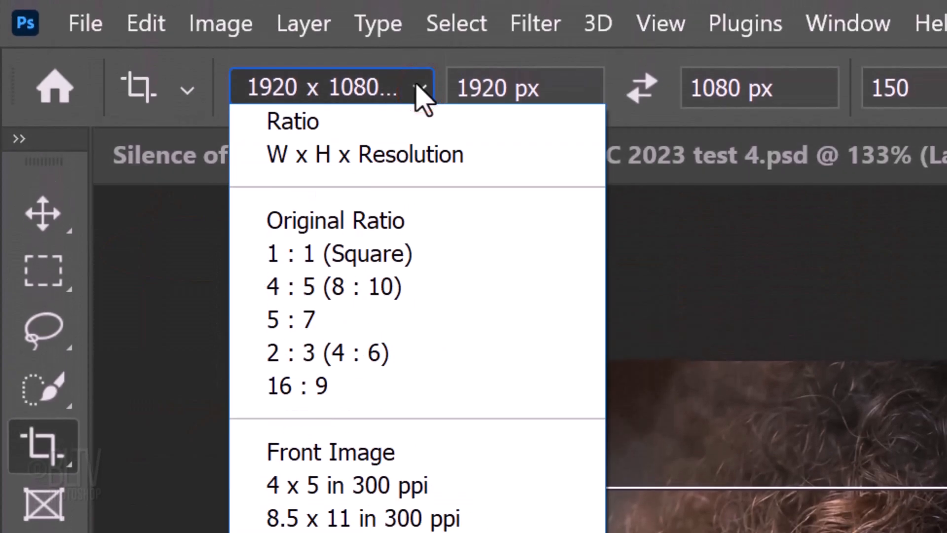
click(363, 155)
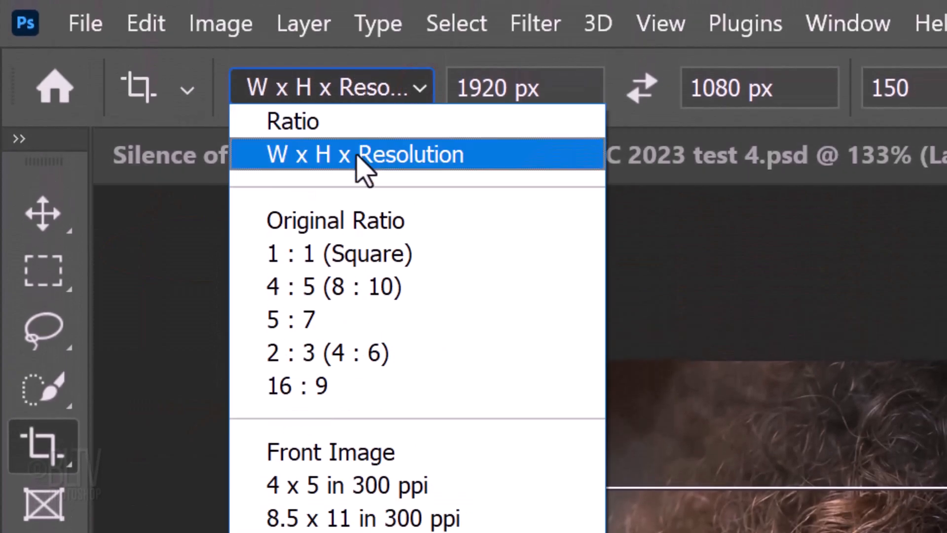
click(363, 154)
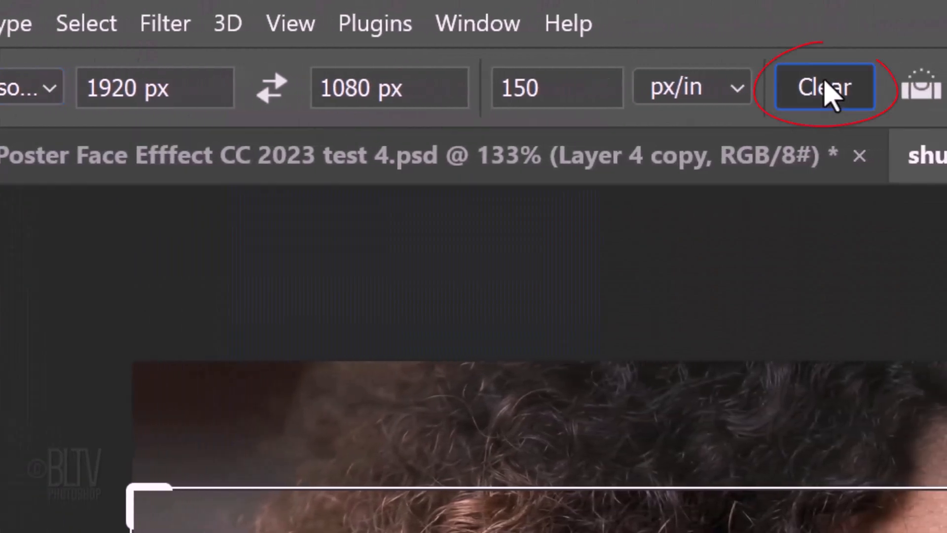
Clear the crop dimensions and enter 72 px/in resolution and 1400 px height.
click(823, 87)
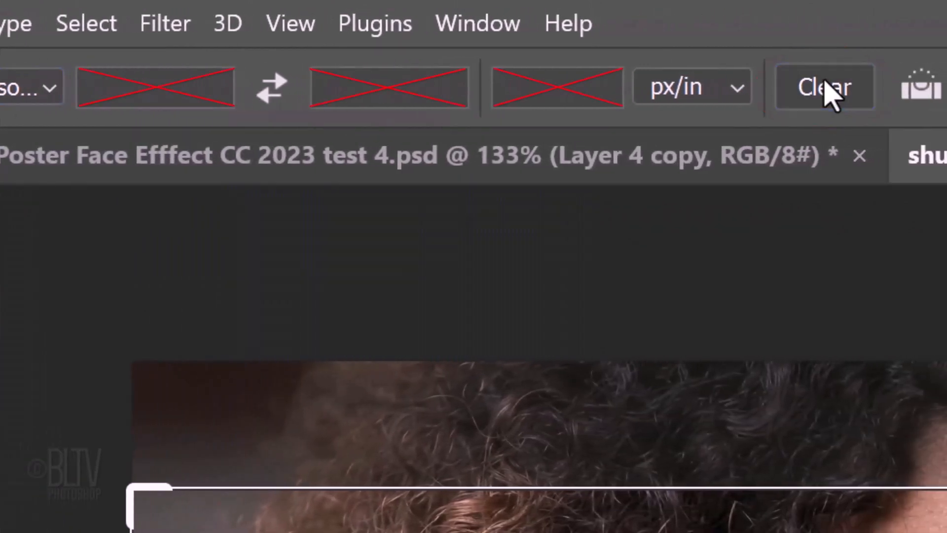
click(557, 87)
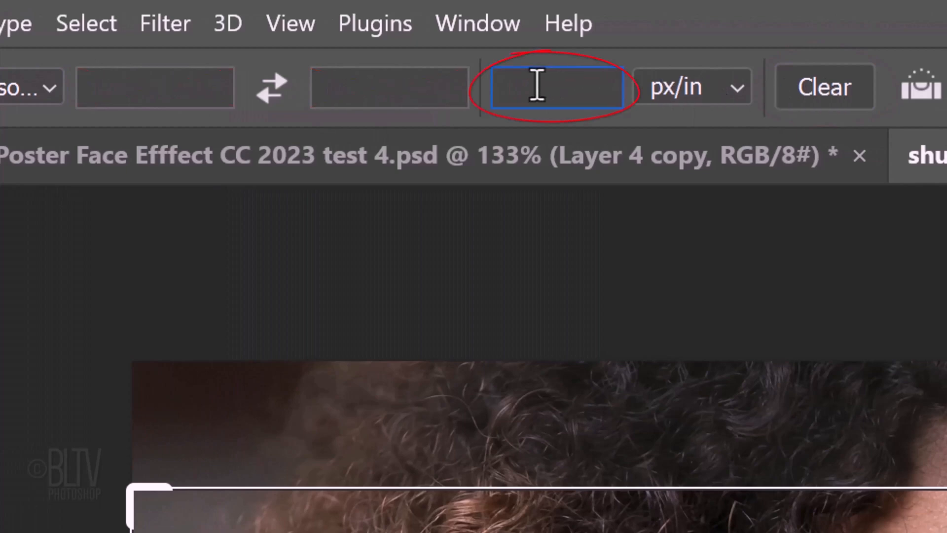
text(72)
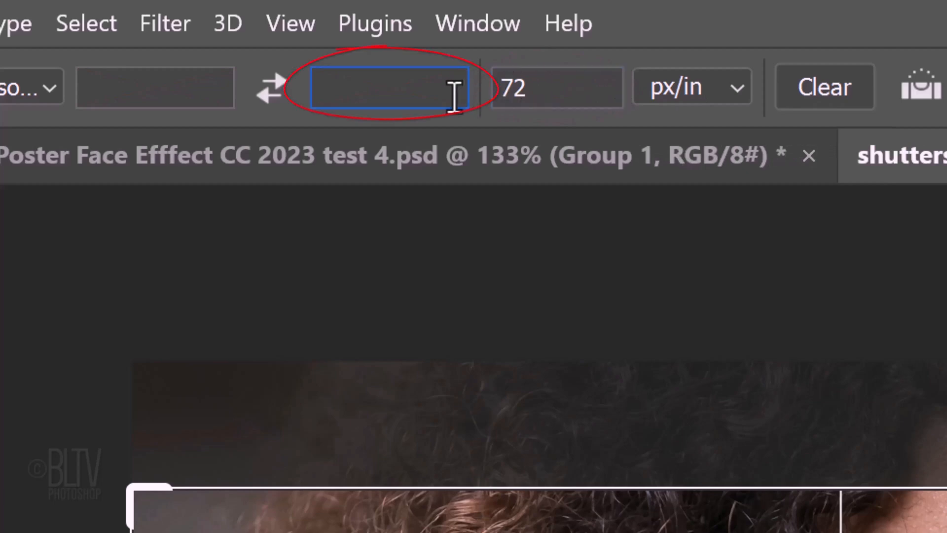
text(1400 p)
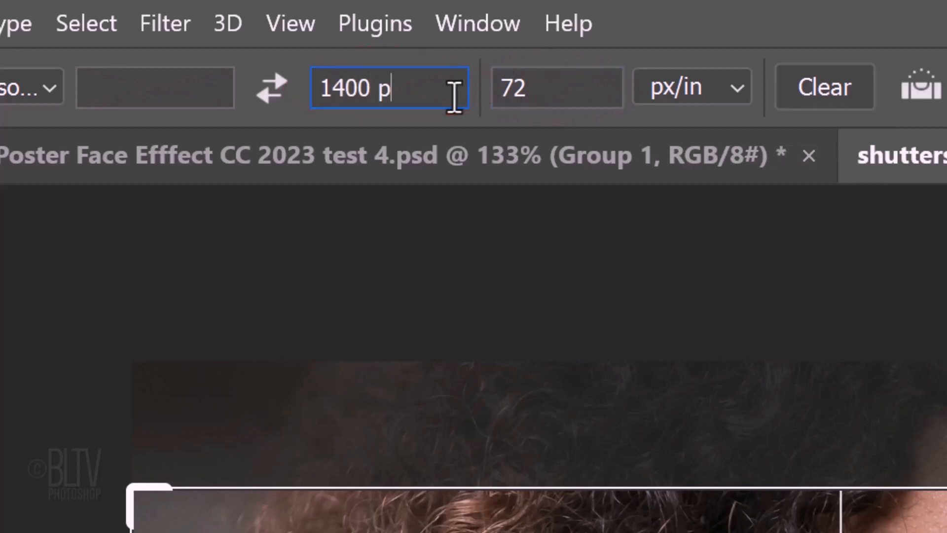
text(x)
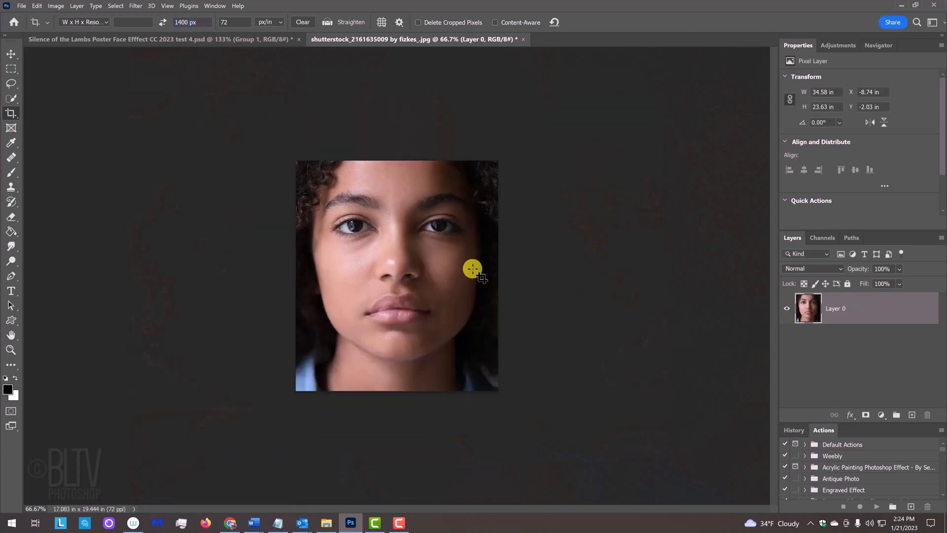
Fit the cropped portrait to the window and convert the face layer to a smart object.
key(ctrl+0)
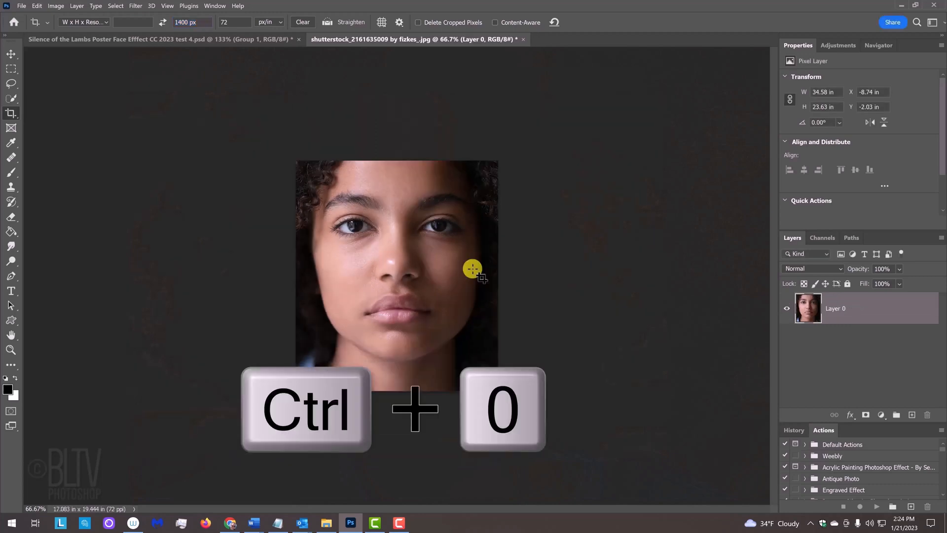
key(ctrl+0)
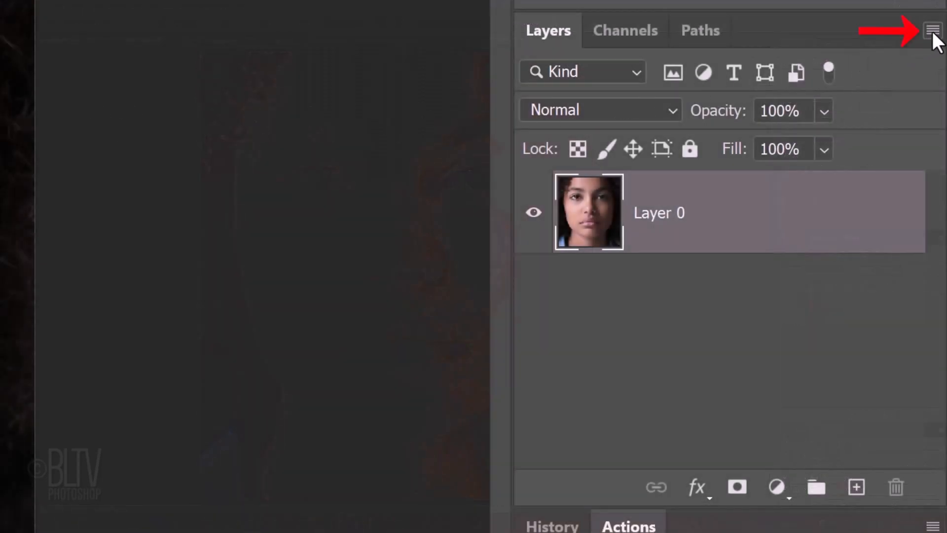
click(932, 30)
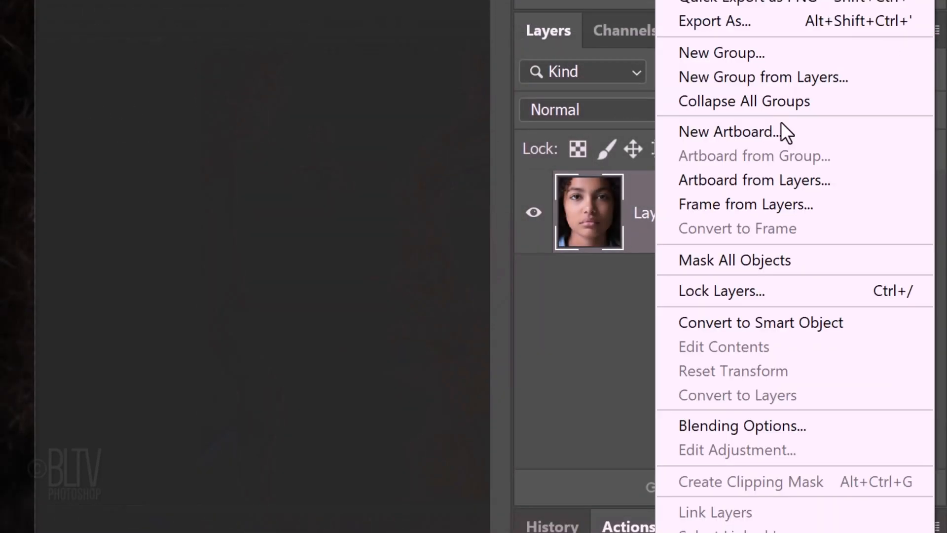
click(761, 322)
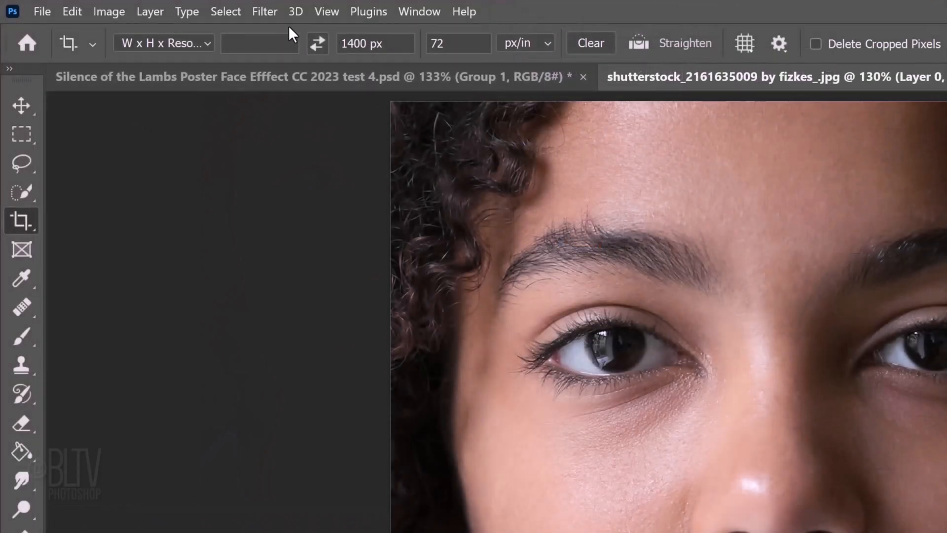
Smooth the face with Surface Blur (radius 35, threshold 15), then add 15% uniform noise.
click(264, 11)
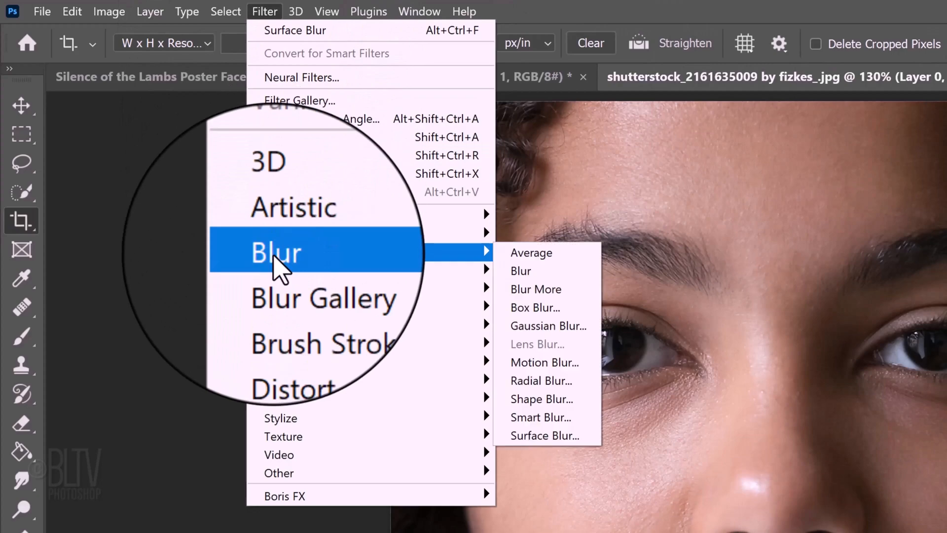
mouse_move(562, 438)
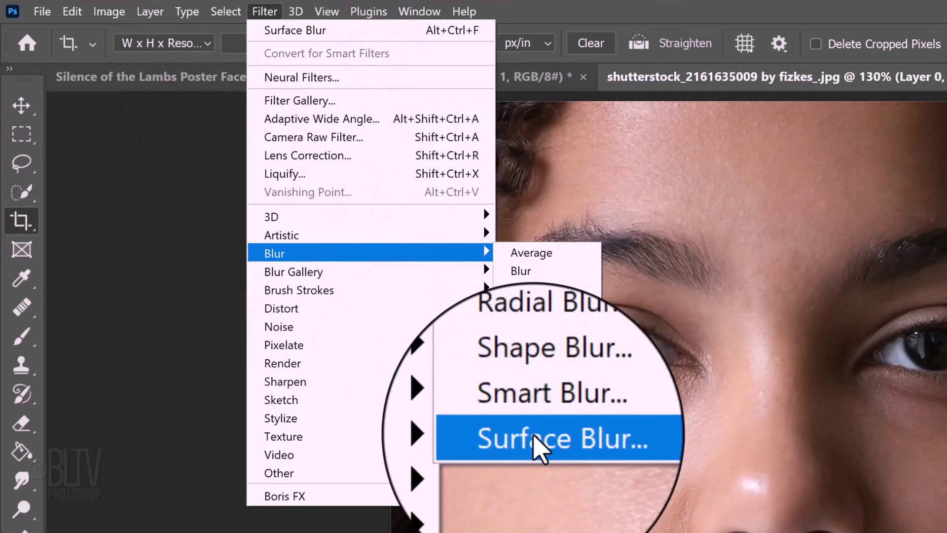
click(561, 438)
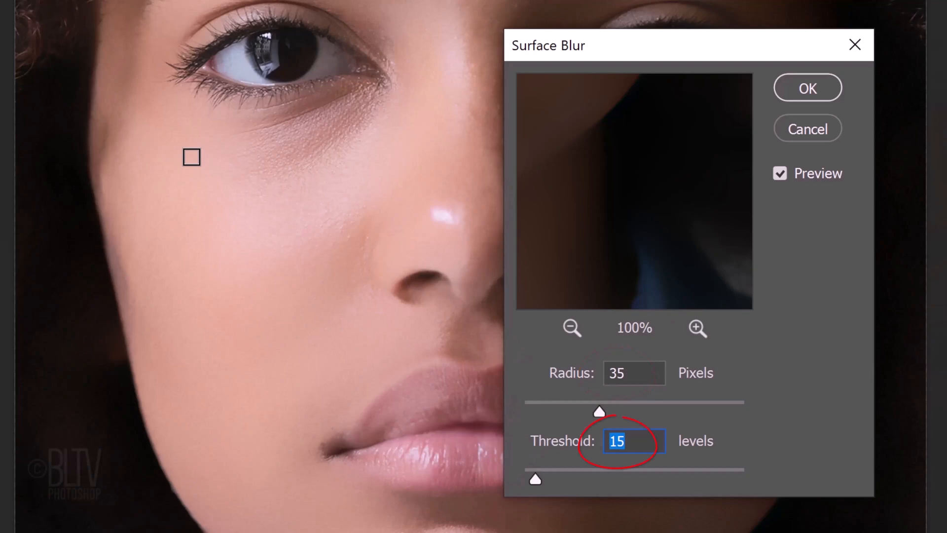
mouse_move(535, 132)
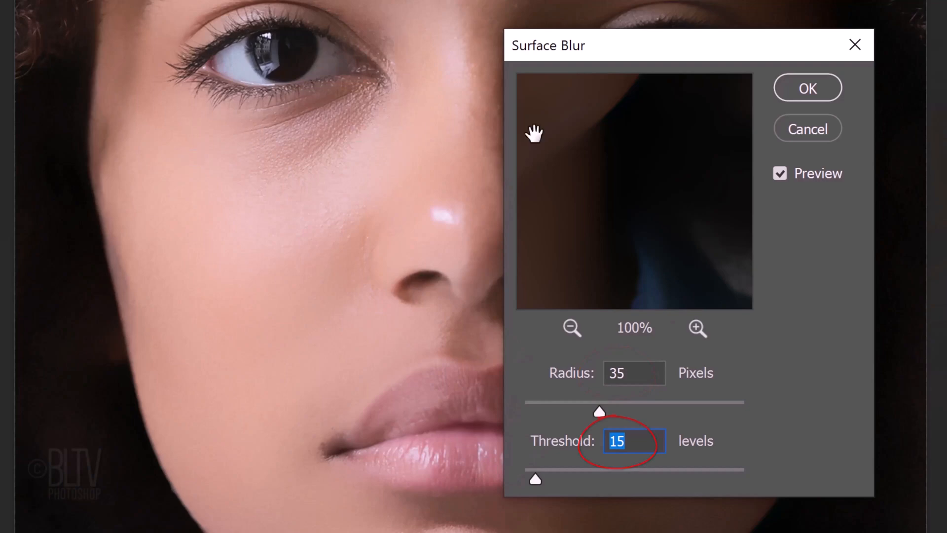
click(323, 14)
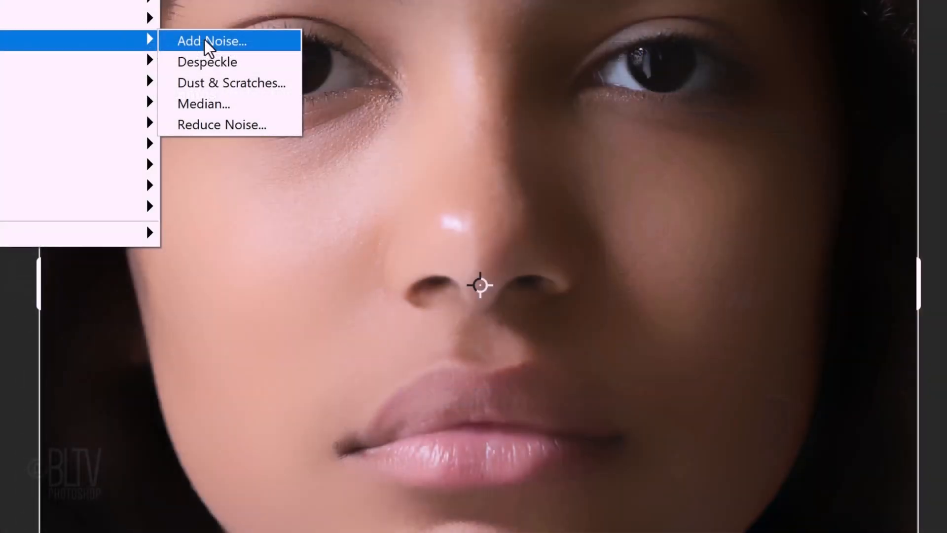
click(210, 41)
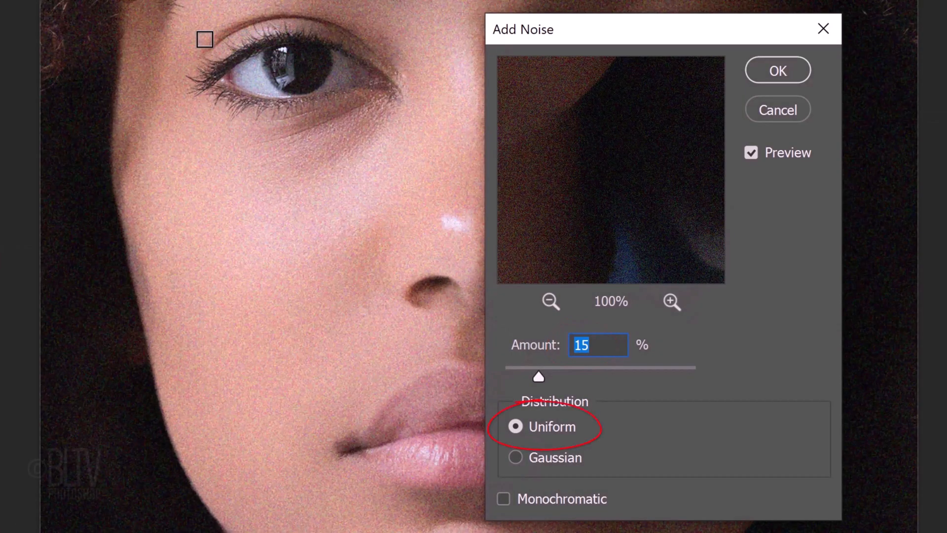
mouse_move(778, 70)
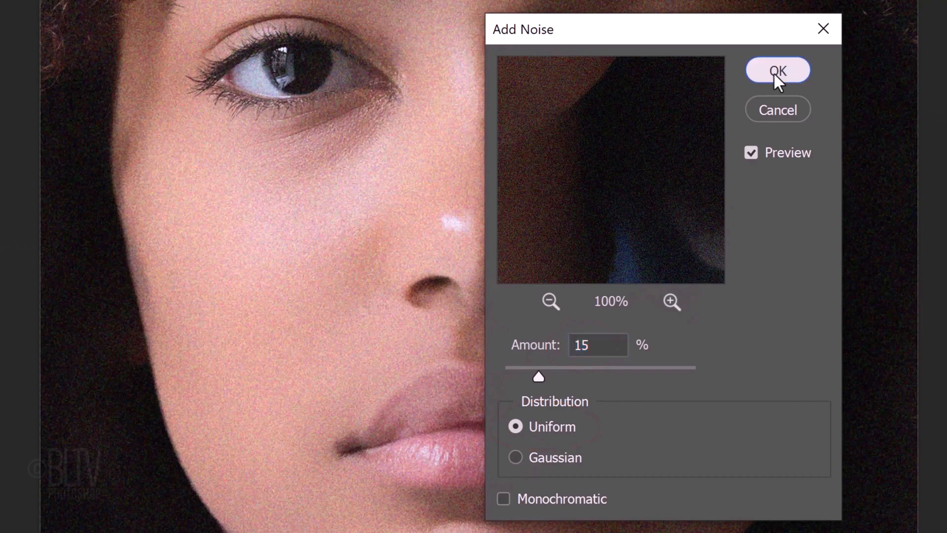
click(778, 69)
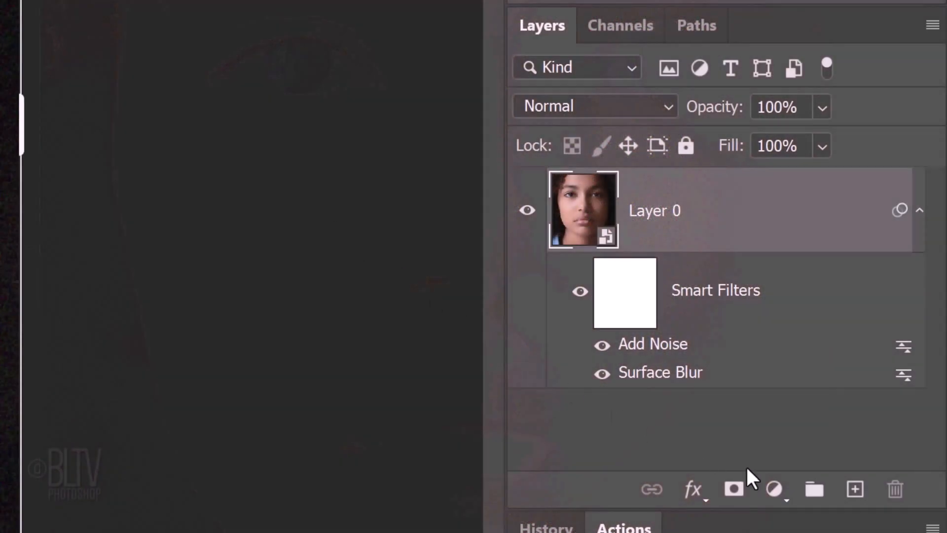
Add a Color Lookup adjustment layer set to the Bleach Bypass.look 3DLUT file.
click(775, 489)
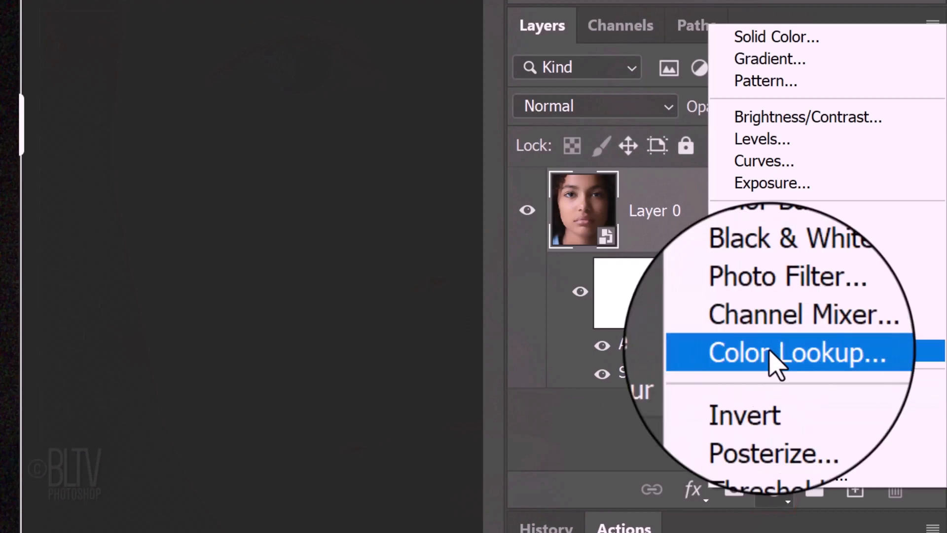
click(785, 354)
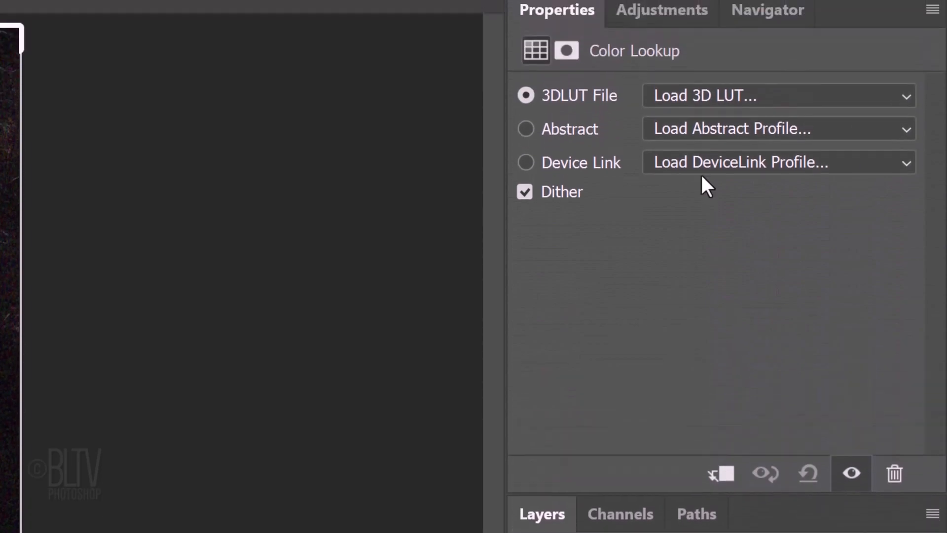
click(773, 94)
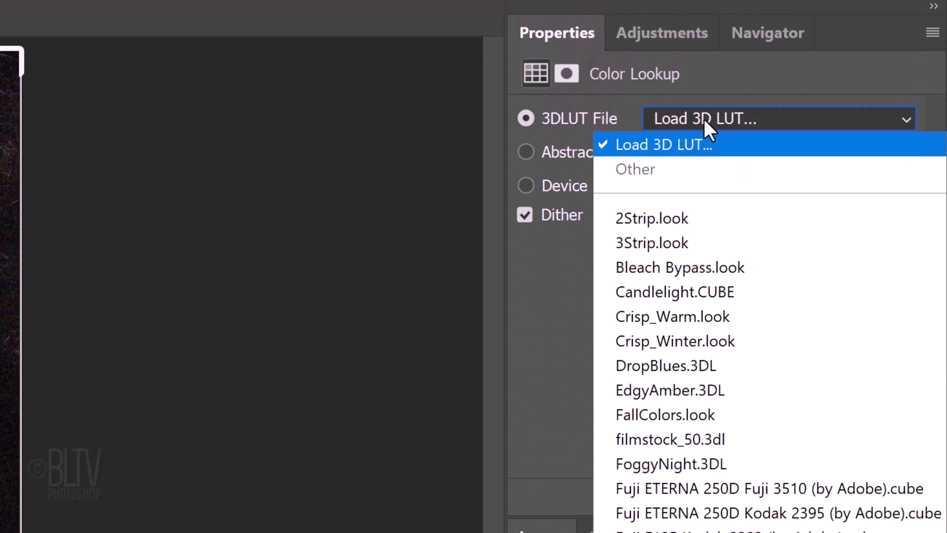
mouse_move(680, 267)
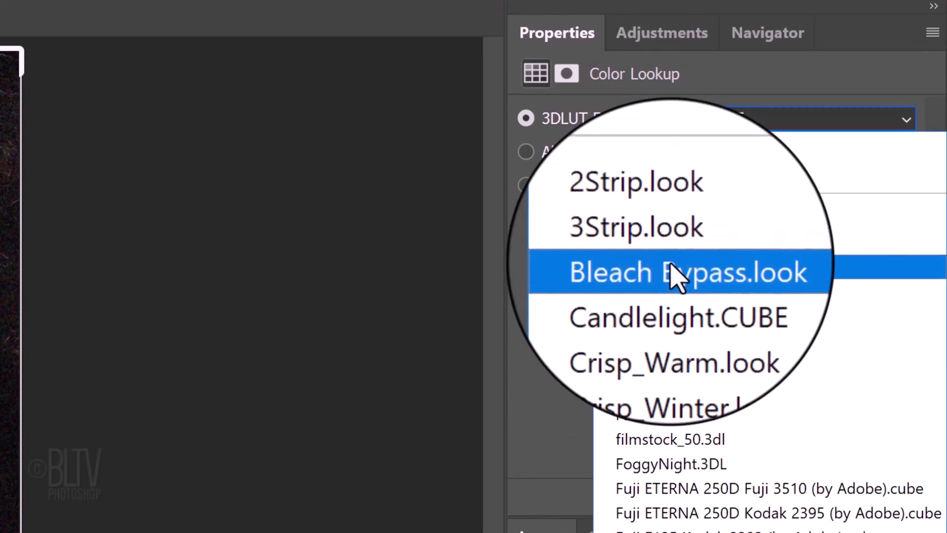
click(676, 272)
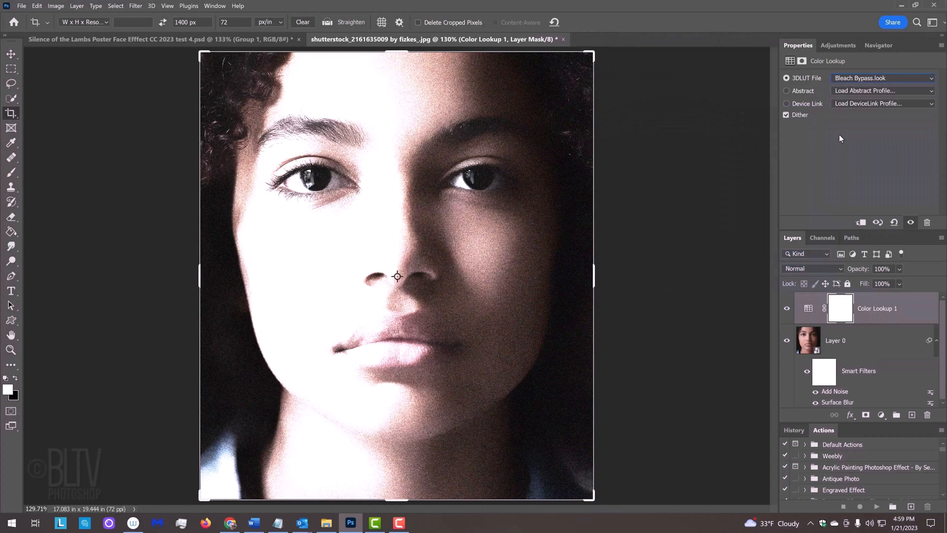
click(839, 45)
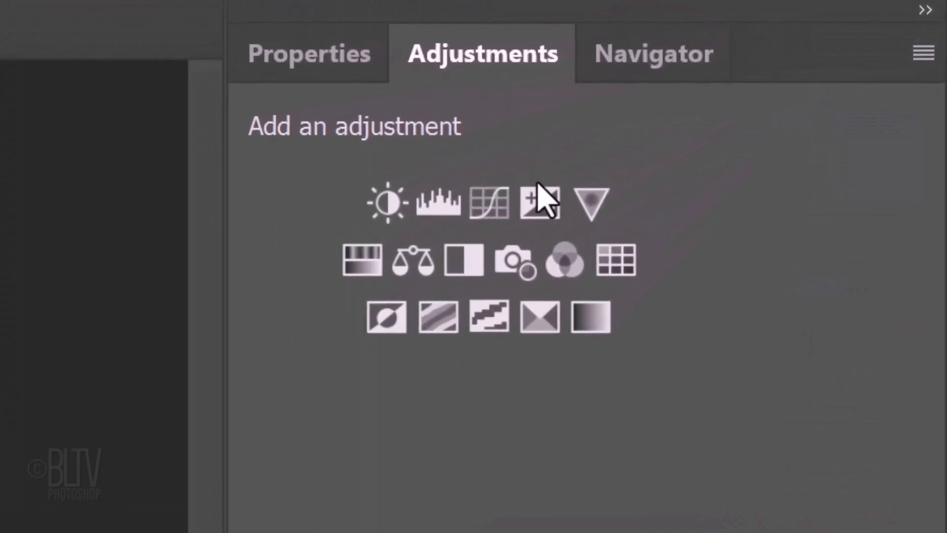
Add a Gradient Map adjustment and open its Gradient Editor.
click(589, 317)
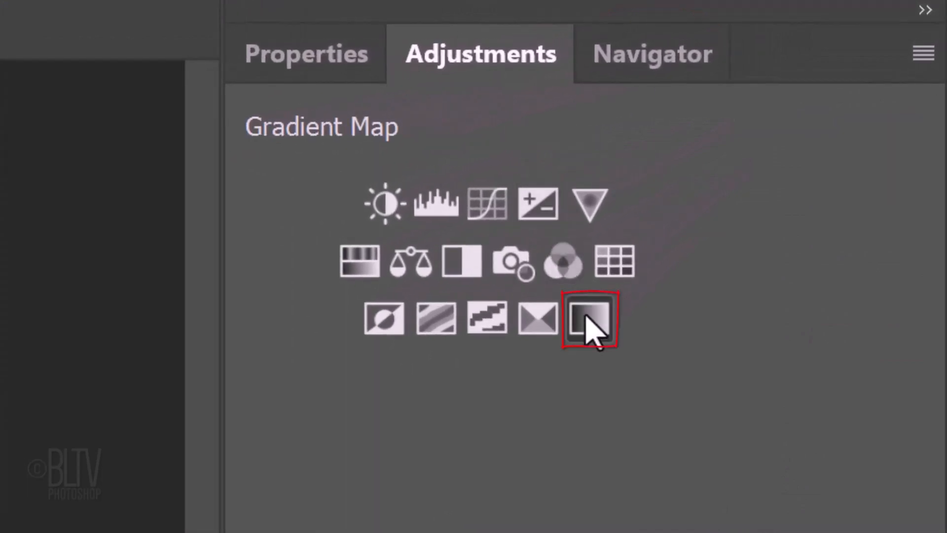
click(589, 320)
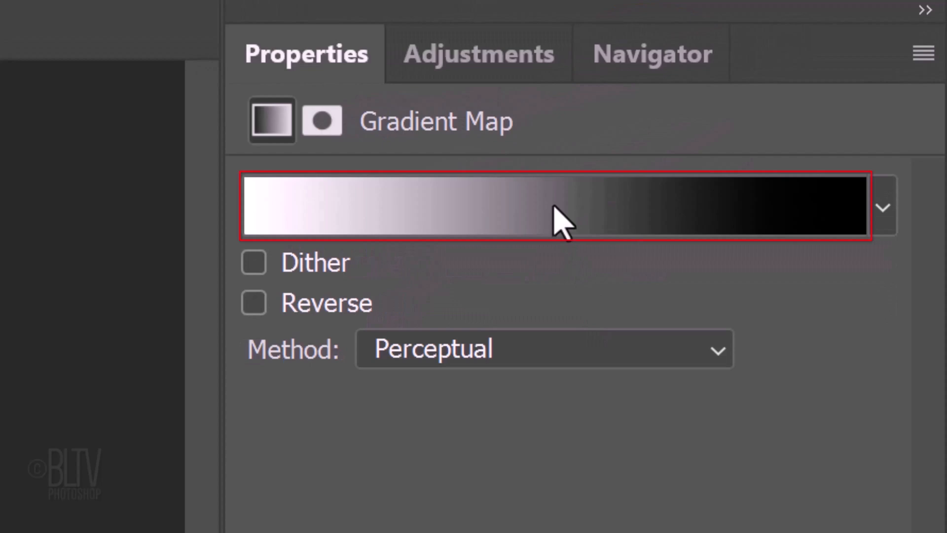
click(556, 206)
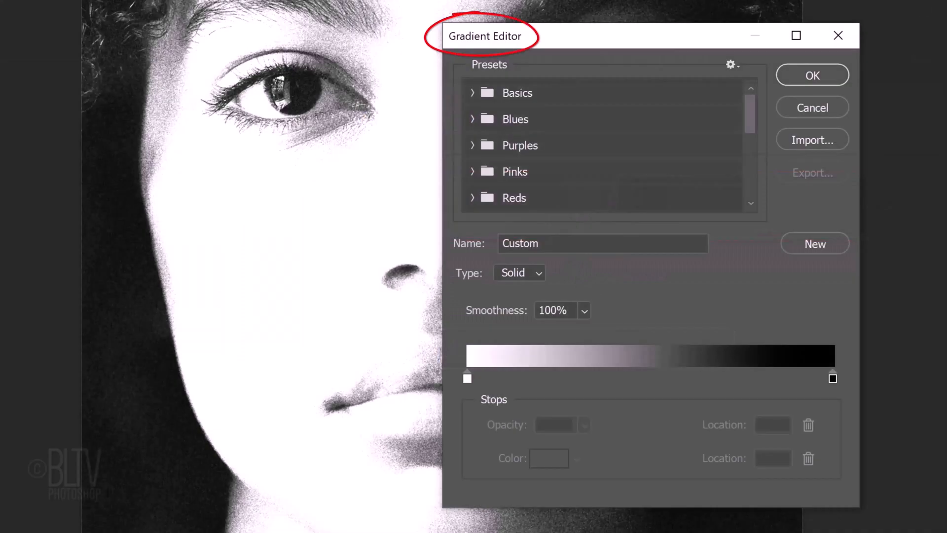
Set the gradient stops to black and 00050B and accept the gradient.
click(468, 378)
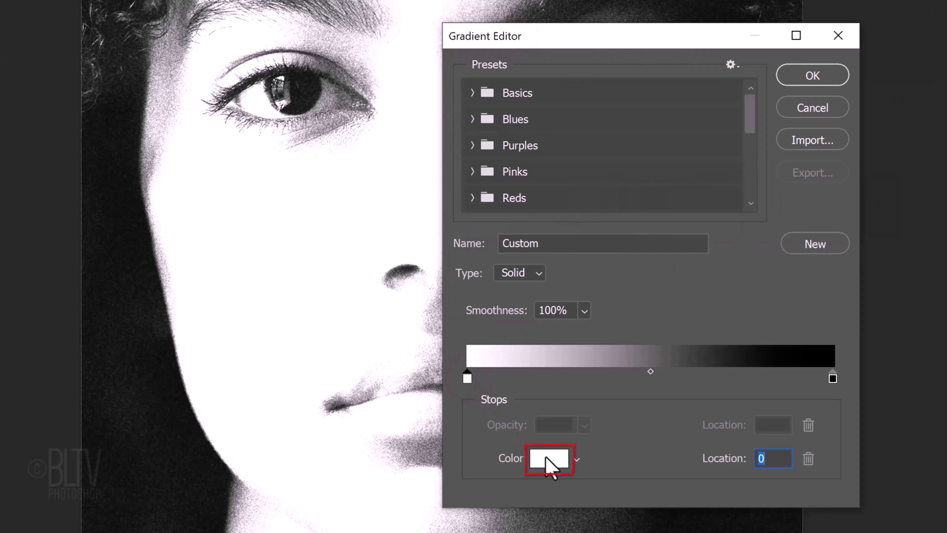
click(548, 457)
text(000000)
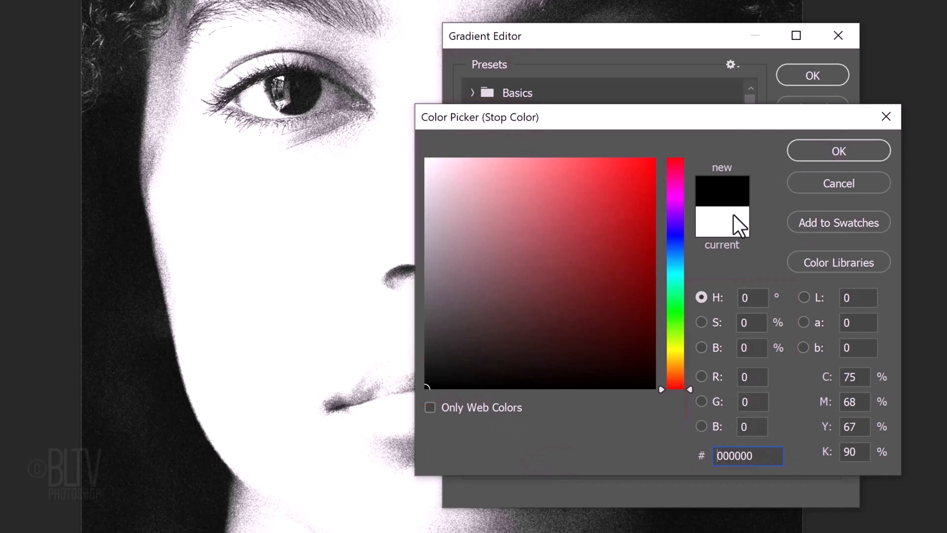
click(839, 151)
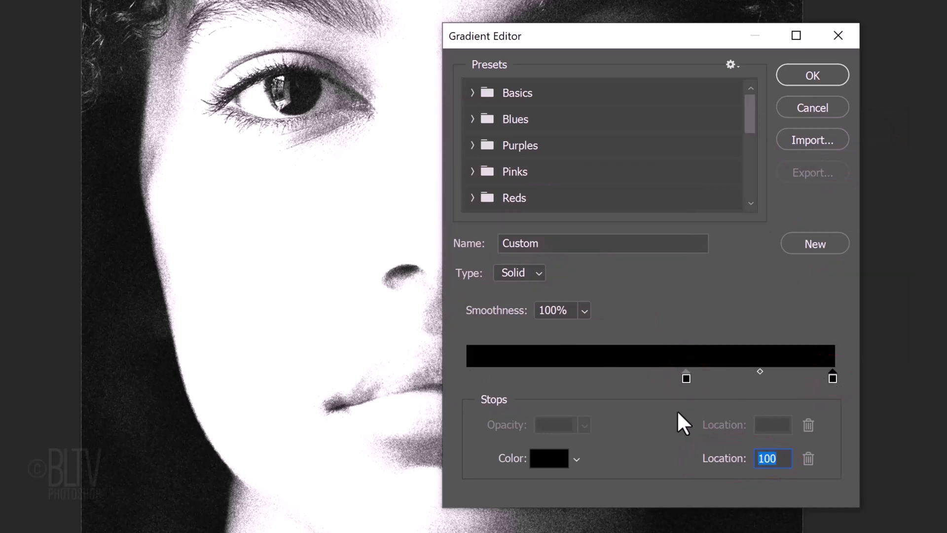
click(548, 458)
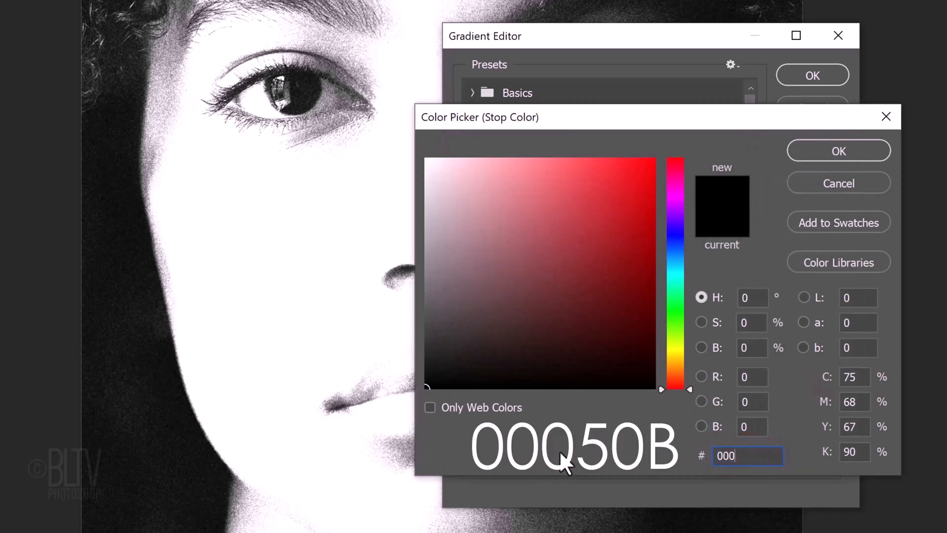
text(00050B)
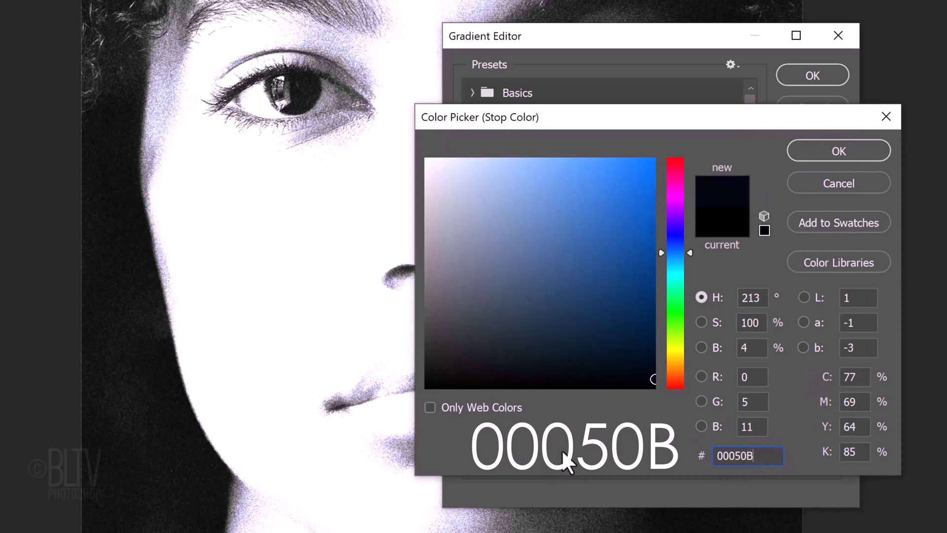
click(838, 150)
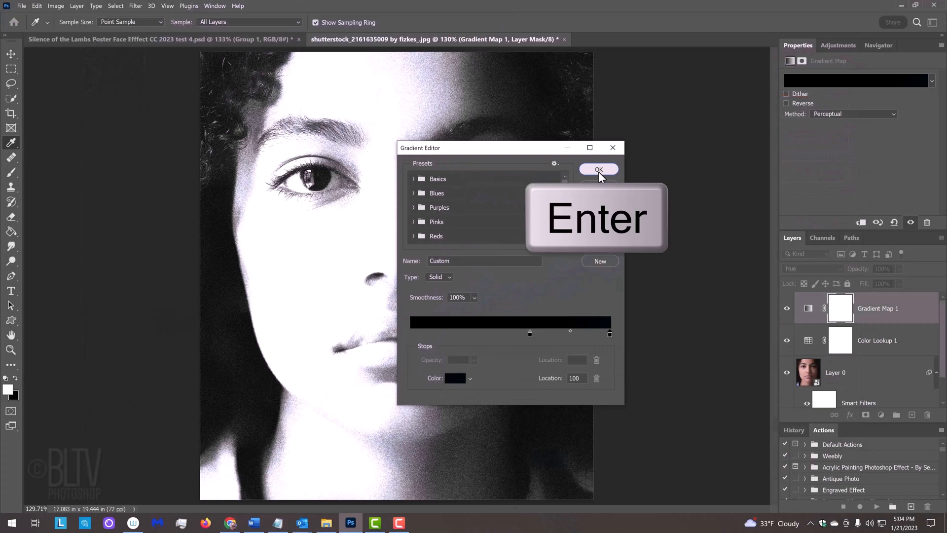
click(598, 169)
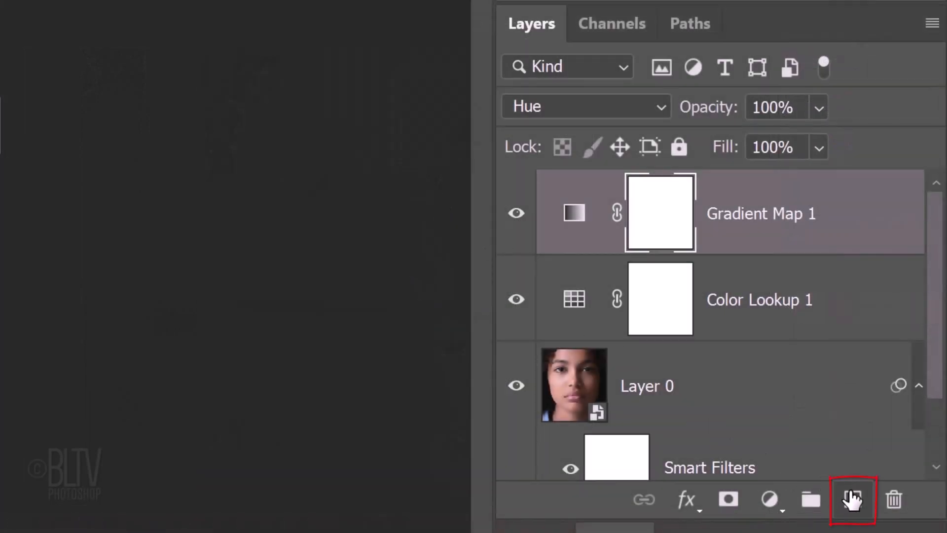
Add an empty Layer 1 above the portrait and switch to the Brush Tool.
click(852, 500)
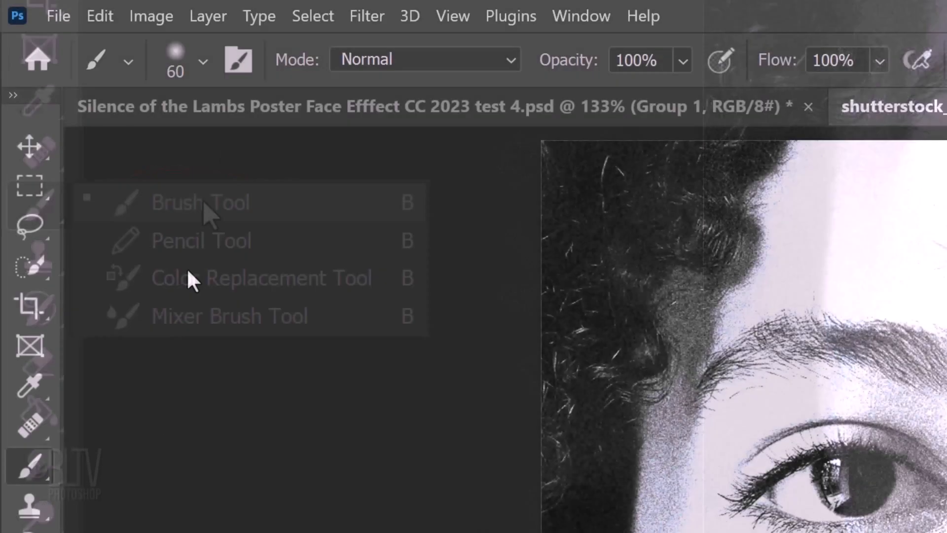
click(203, 60)
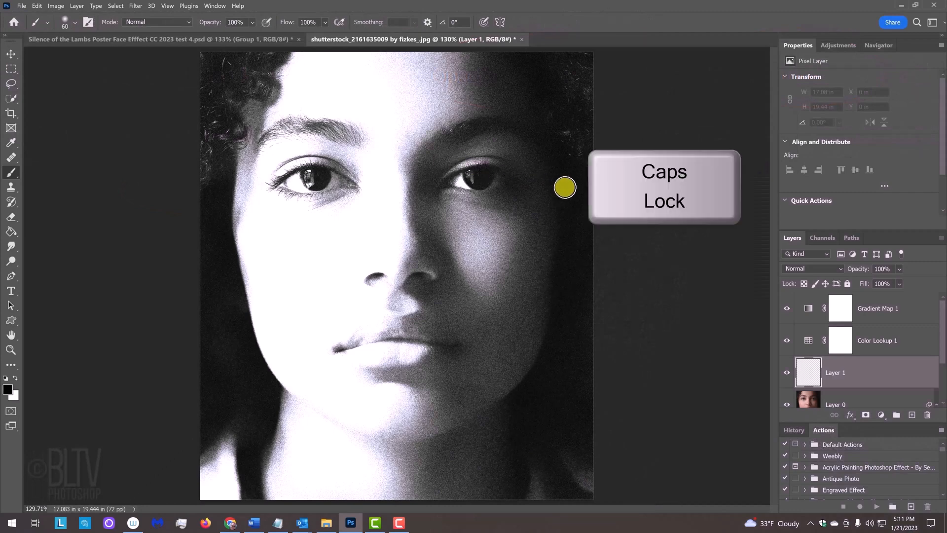
Resize the brush, paint black along the right edge, and sample the cheek's white.
key(])
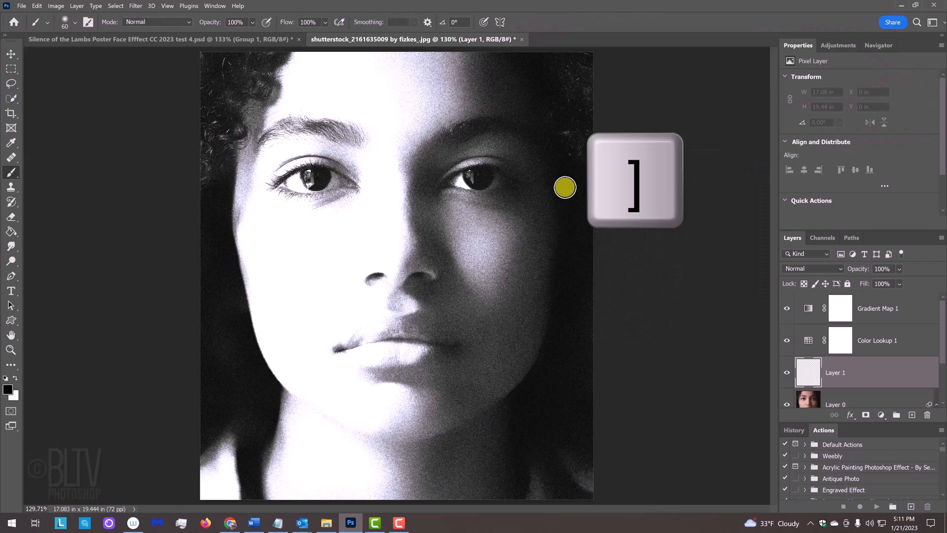
key([)
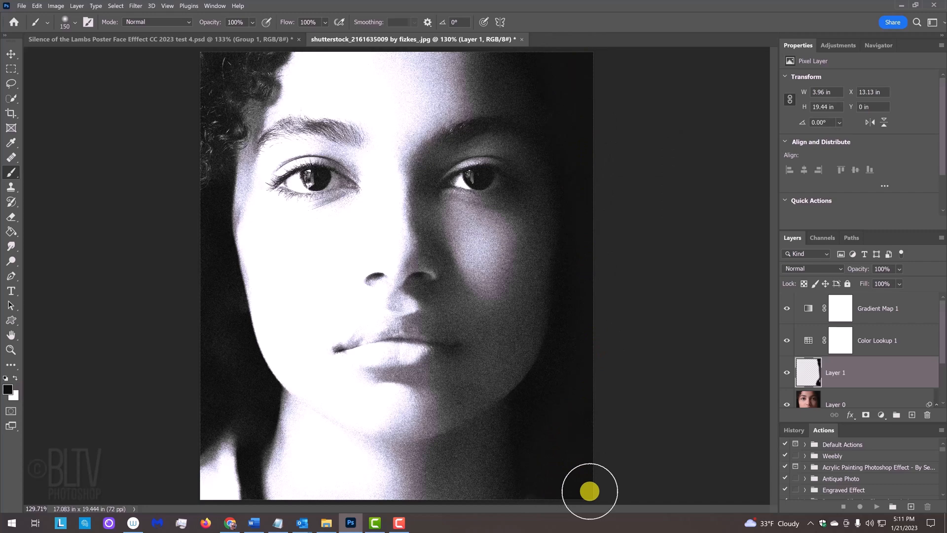
key(x)
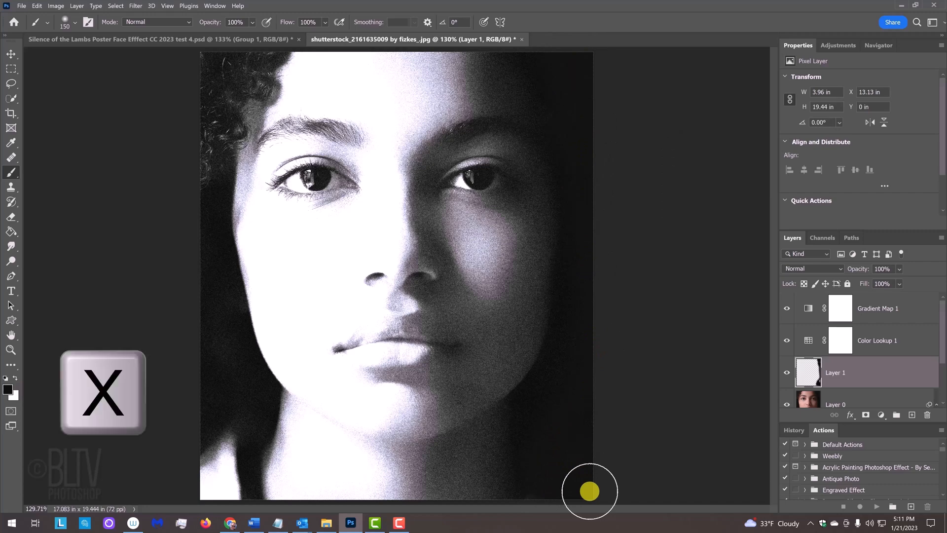
key(x)
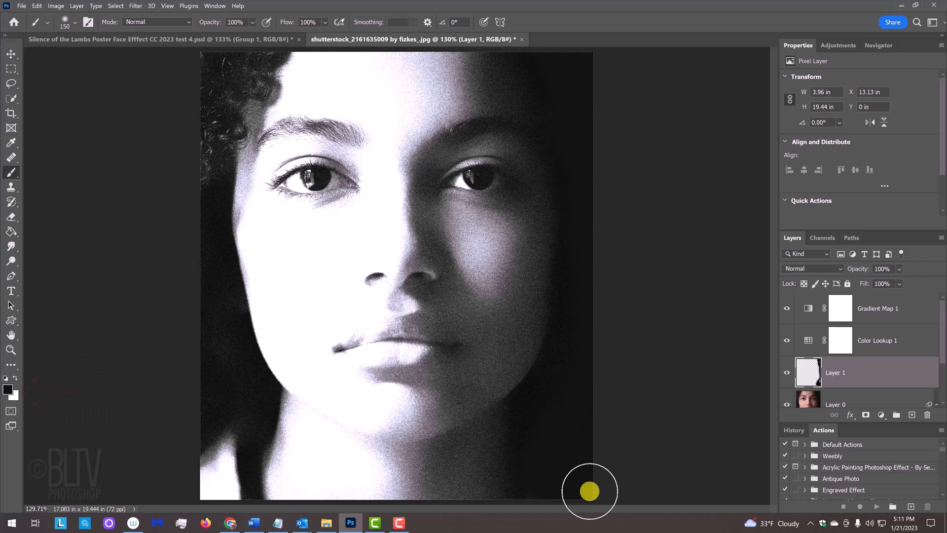
mouse_move(298, 258)
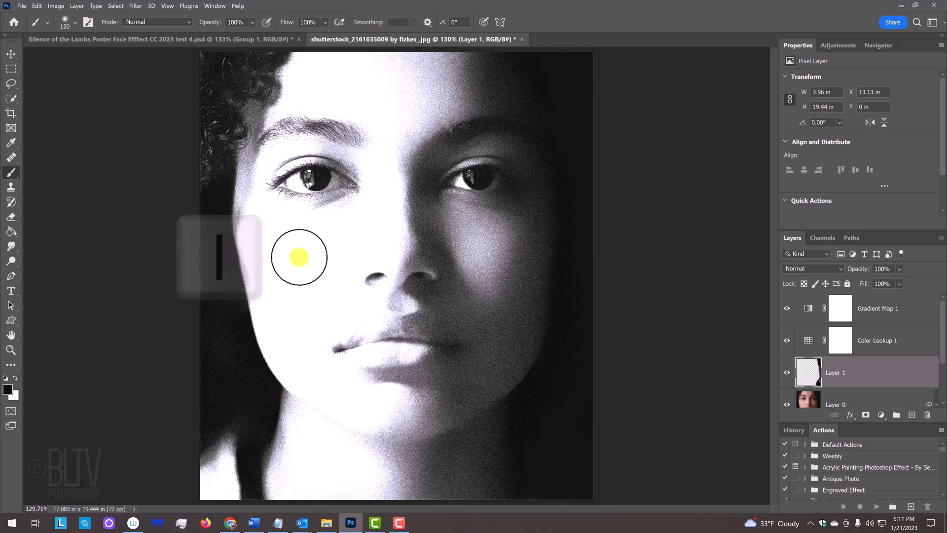
click(11, 144)
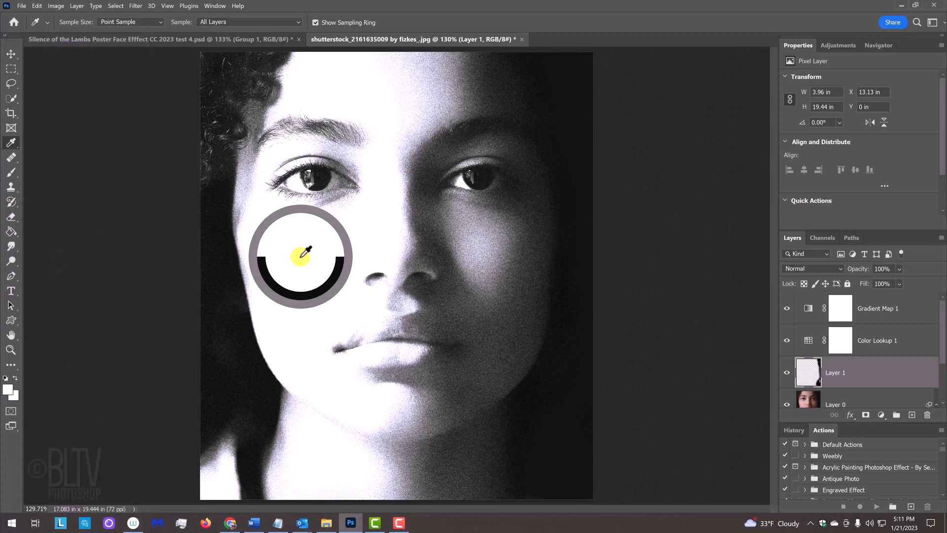
Paint the sampled white over the curly hair at the upper left.
click(11, 158)
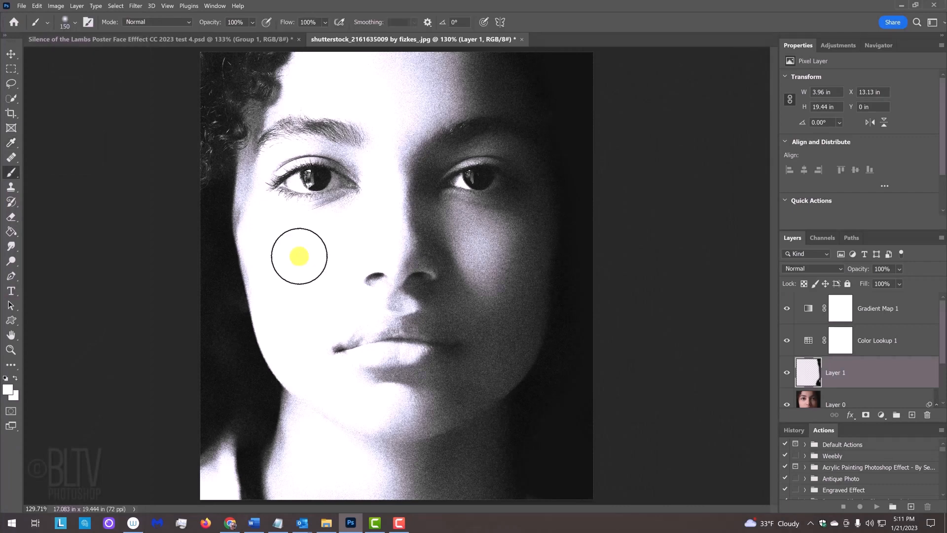
mouse_move(299, 247)
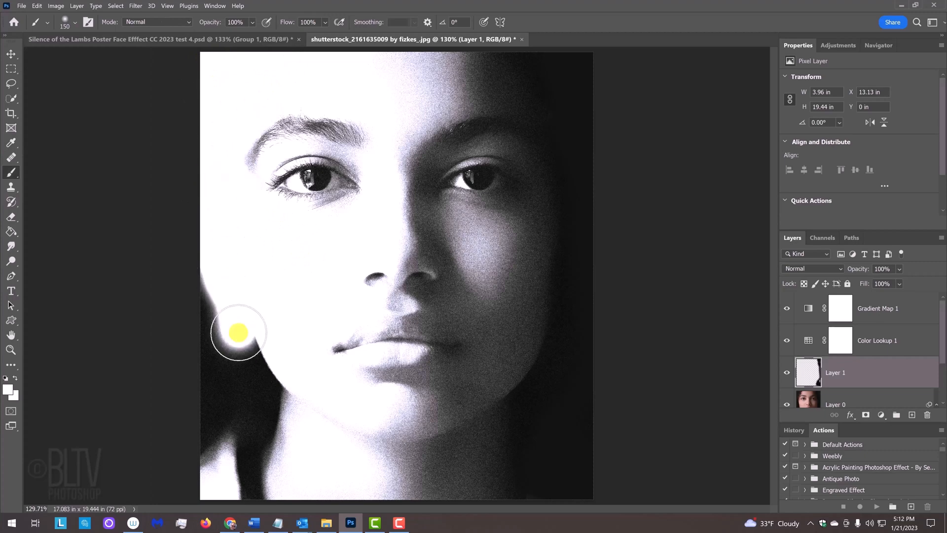
key([)
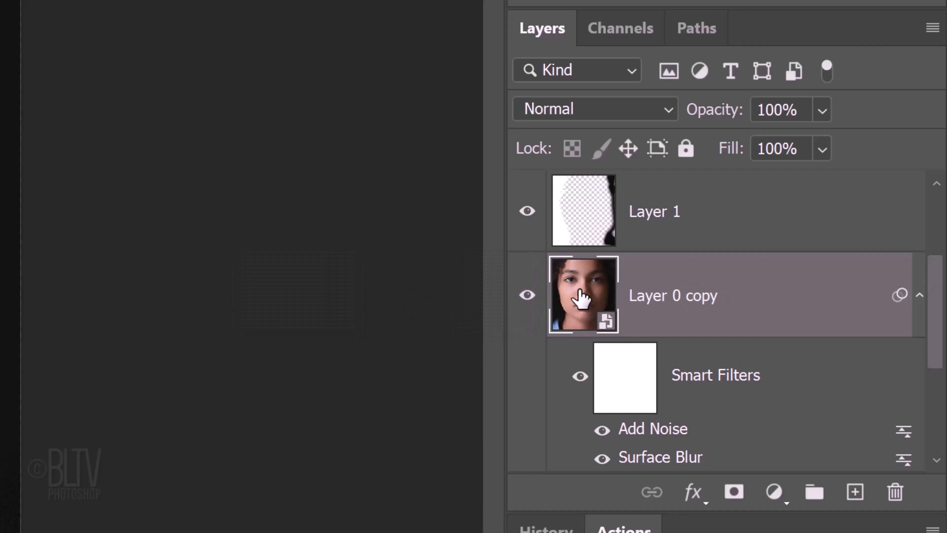
Raise Layer 0 copy above Gradient Map 1 and hide its Add Noise filter.
key(ctrl+])
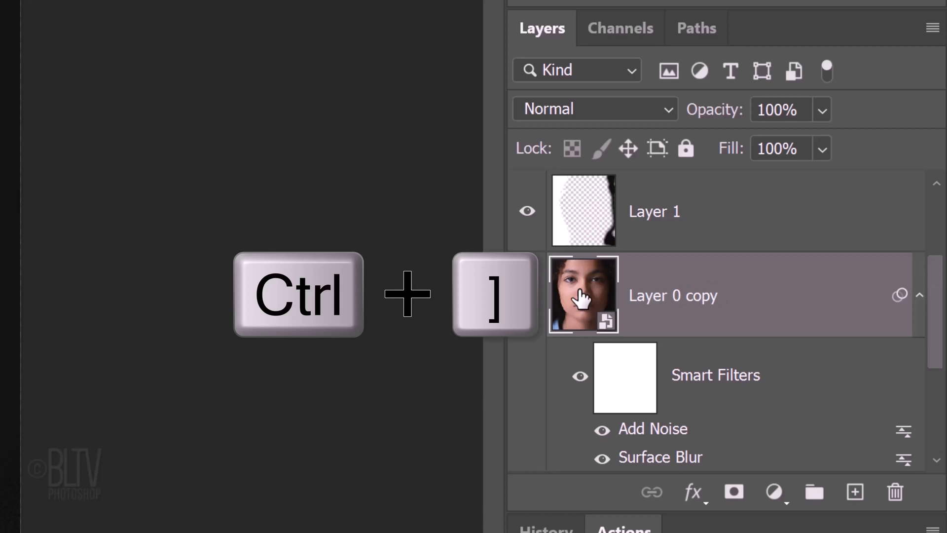
key(ctrl+])
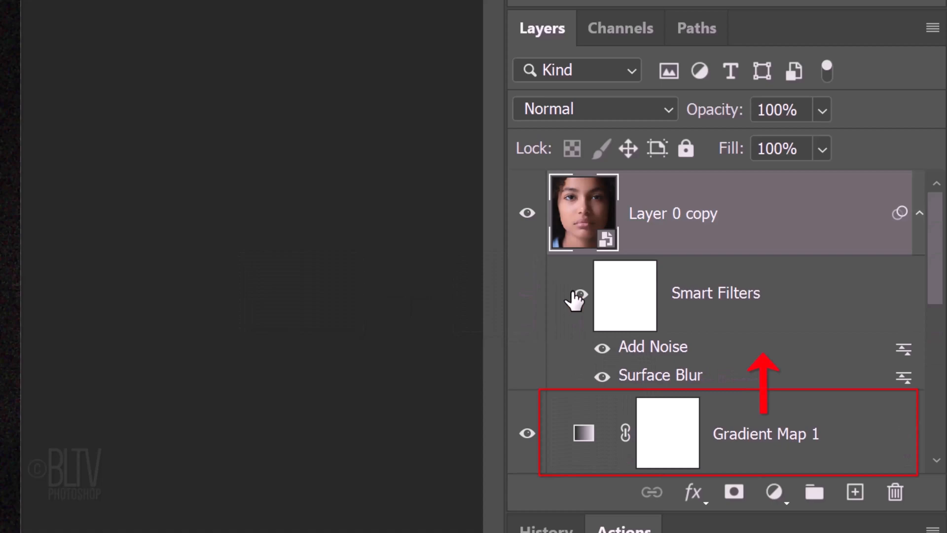
click(602, 346)
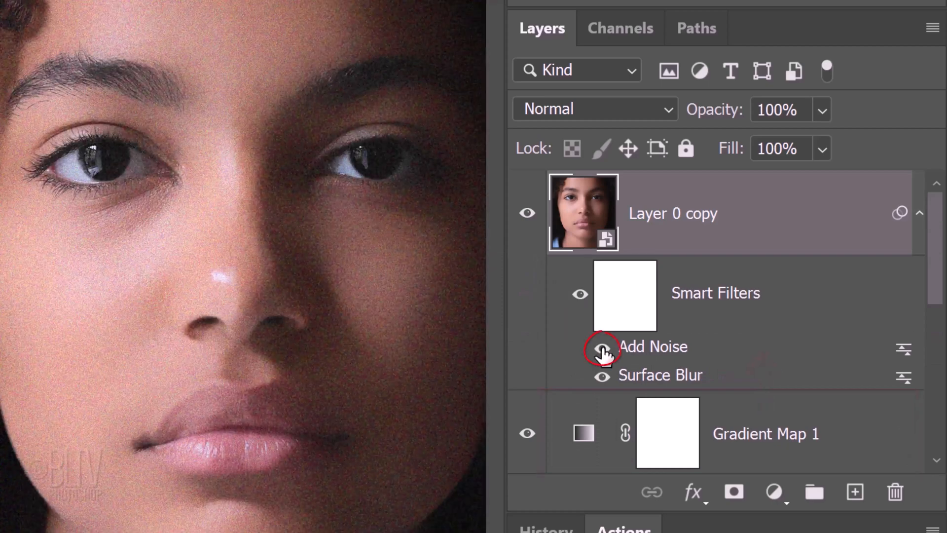
click(603, 350)
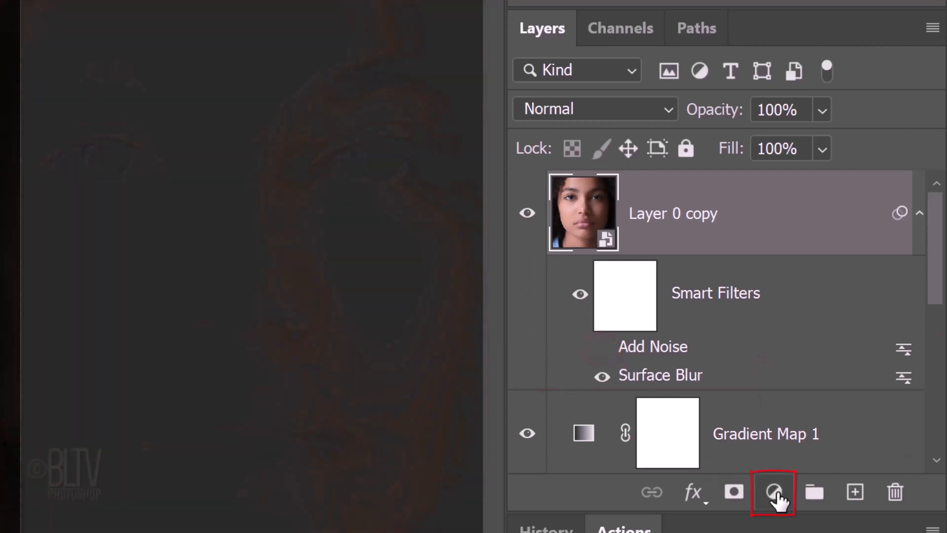
Add a Solid Color fill layer in deep red 830400 above the portrait layer.
click(774, 491)
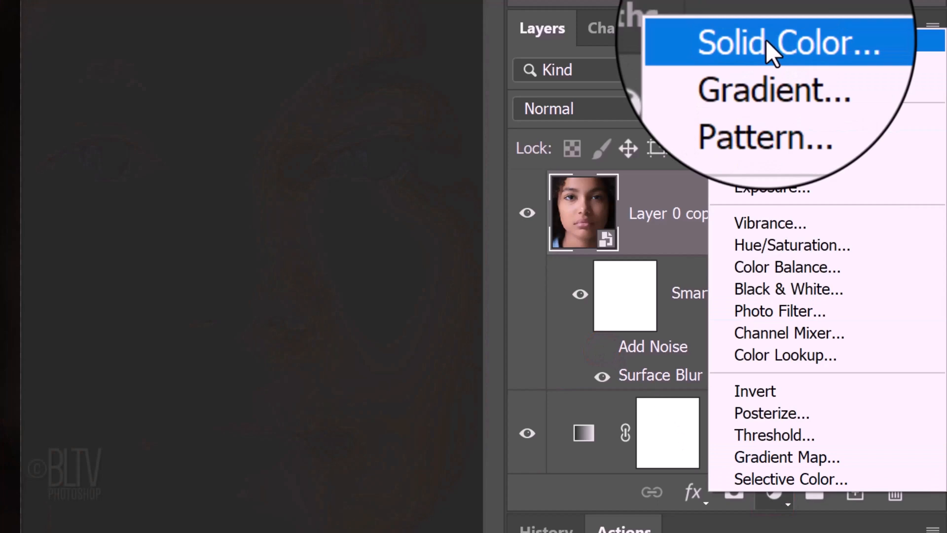
click(785, 42)
text(830)
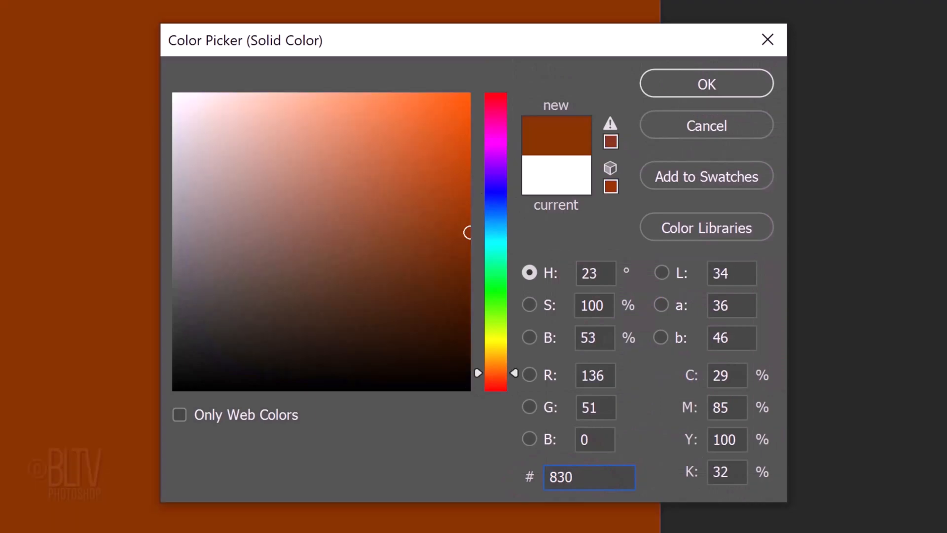
text(400)
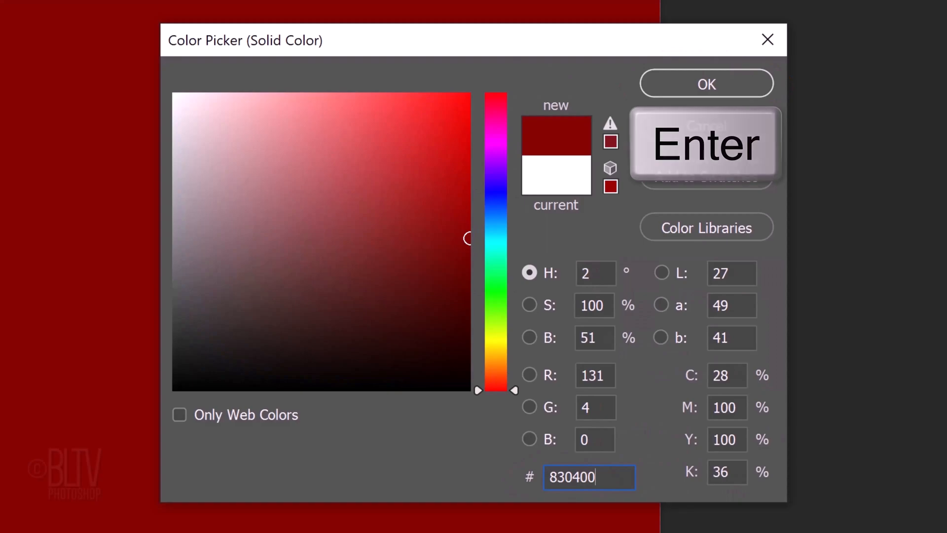
click(704, 83)
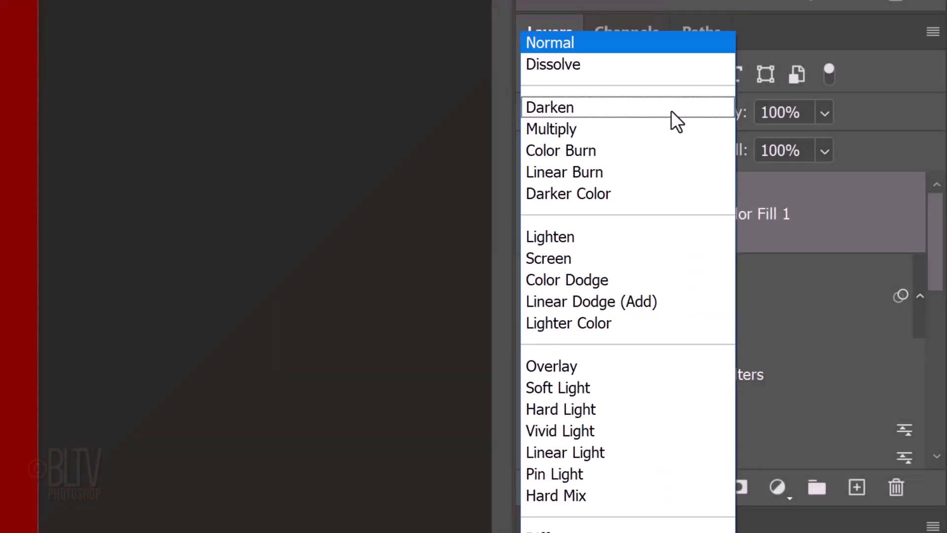
click(551, 365)
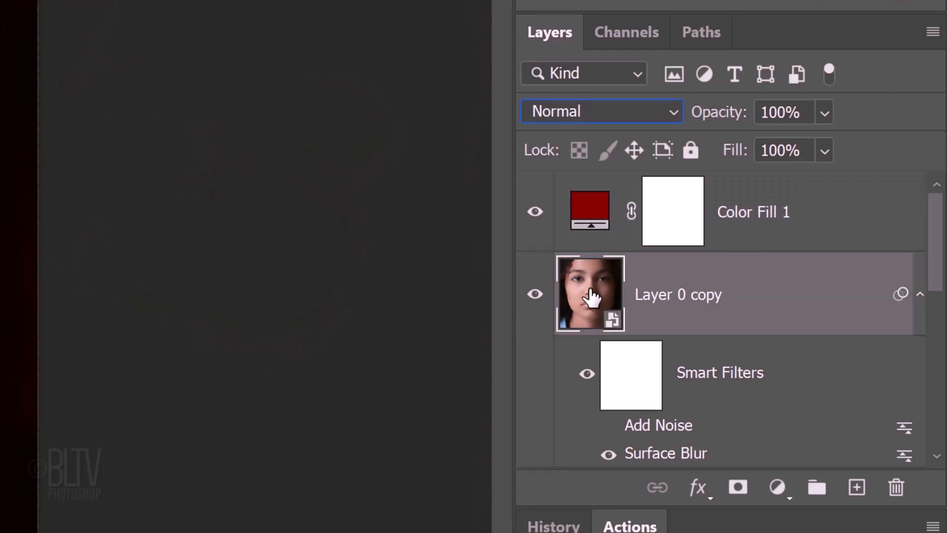
click(126, 13)
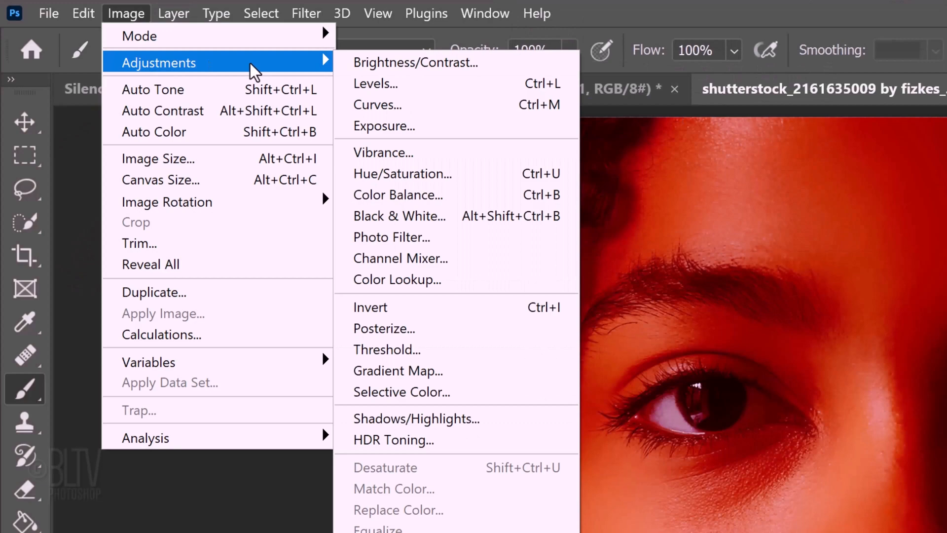
mouse_move(416, 419)
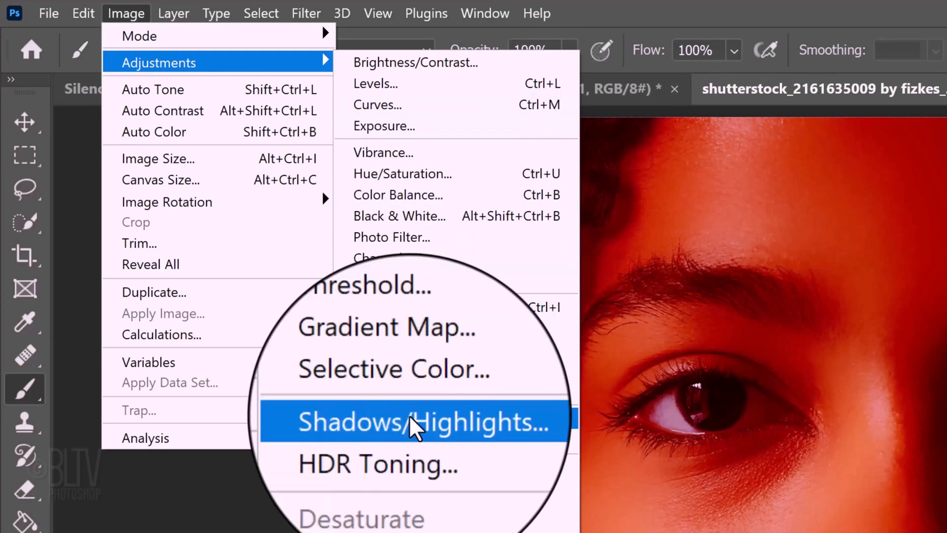
Apply Shadows/Highlights to Layer 0 copy with shadows at 35% and highlights at 0%.
click(414, 422)
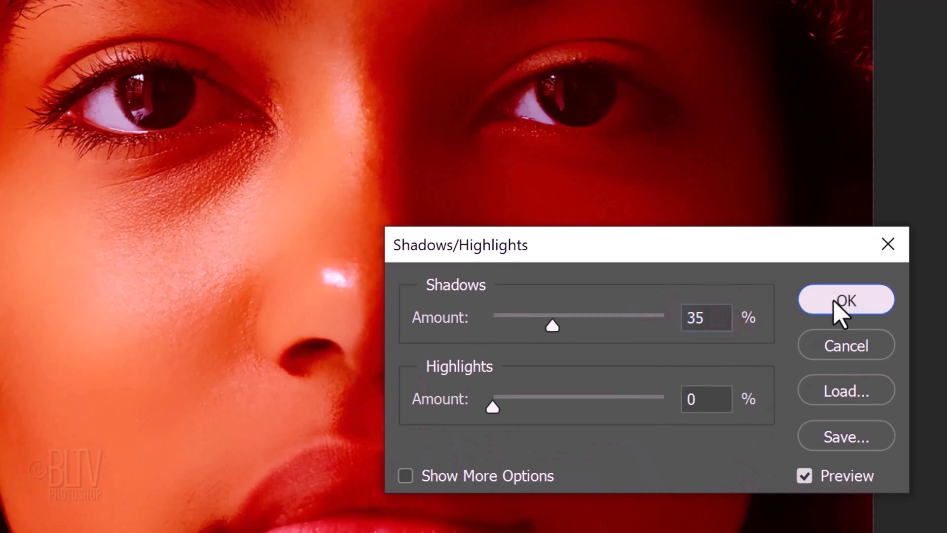
click(845, 301)
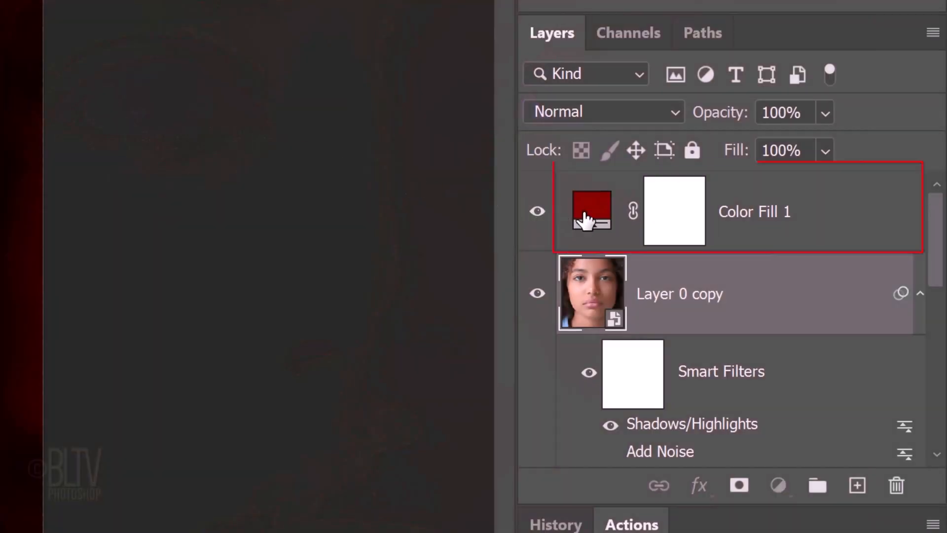
click(603, 111)
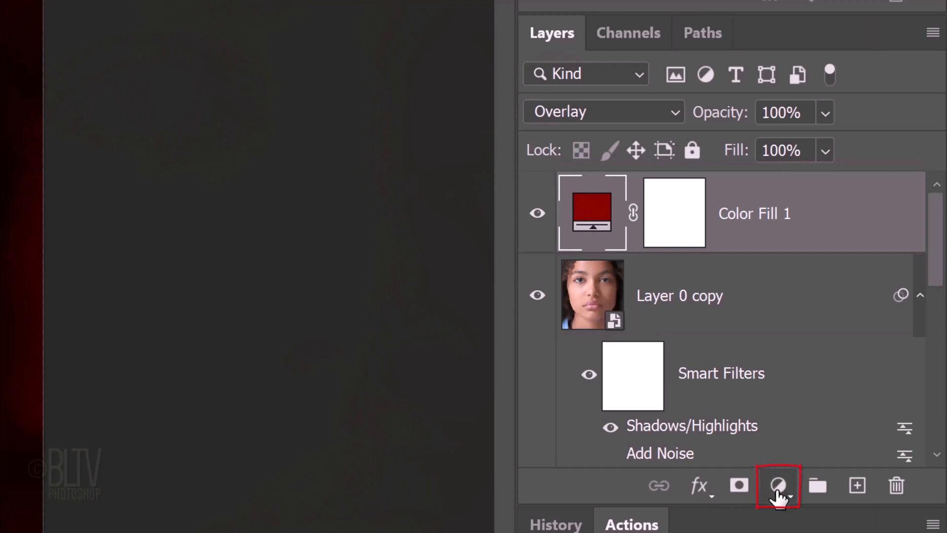
Add a Levels adjustment layer above the red fill with input levels 14 and 162.
click(778, 485)
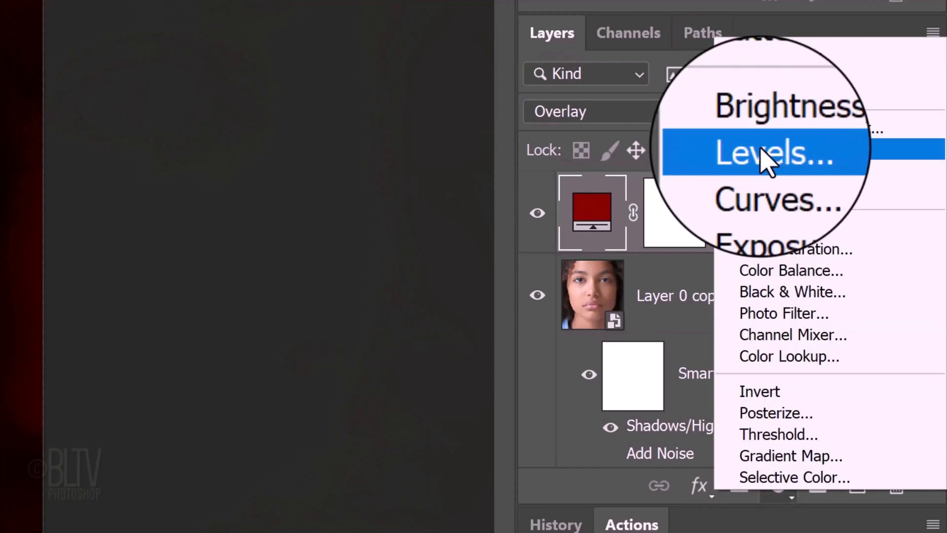
click(764, 152)
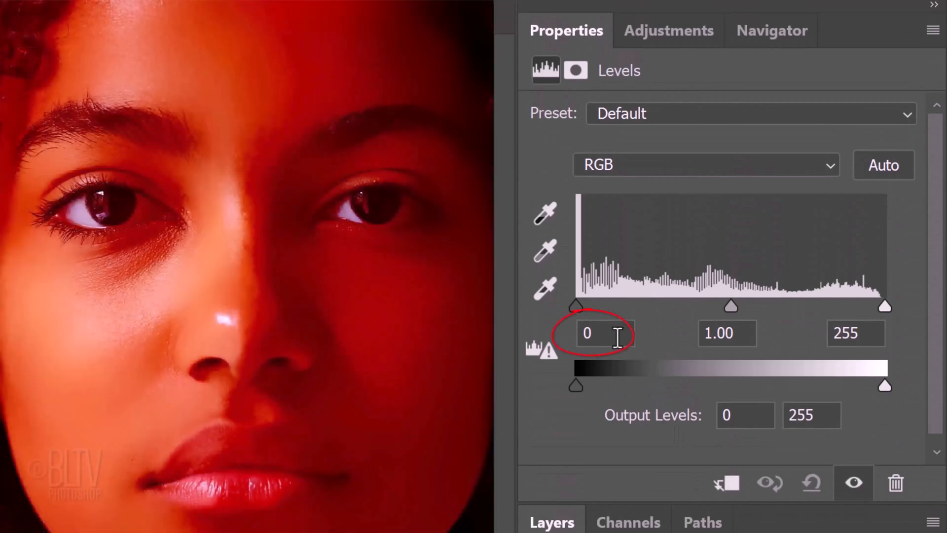
text(14)
text(162)
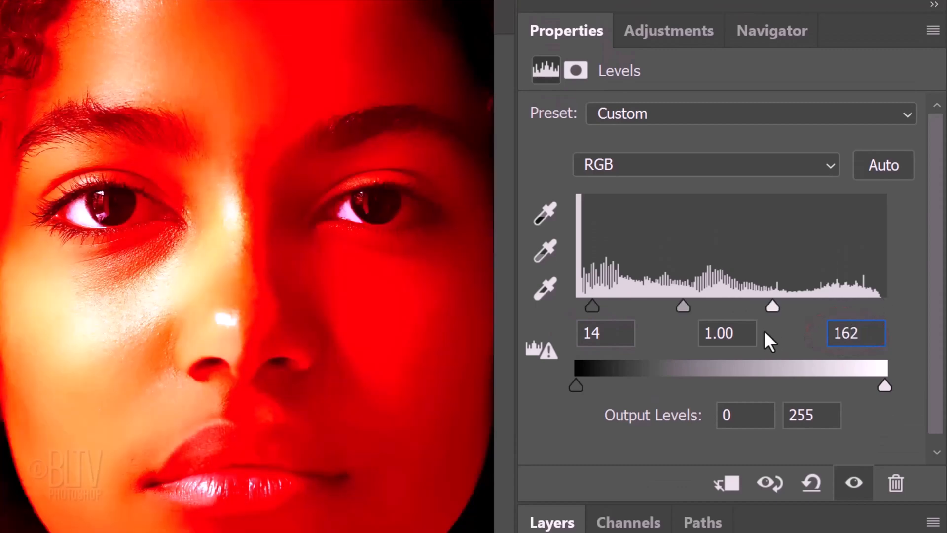
click(550, 522)
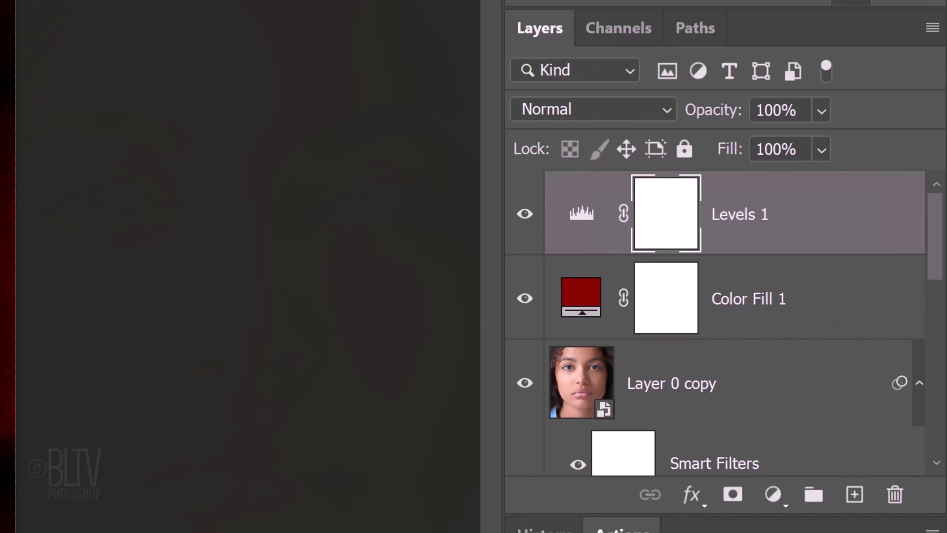
mouse_move(617, 256)
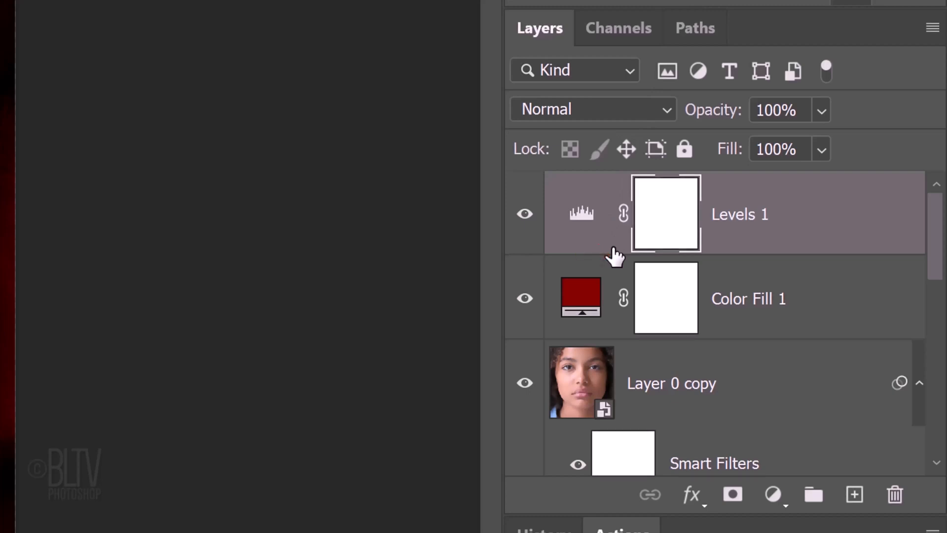
Clip Levels 1 onto Color Fill 1, and Color Fill 1 onto Layer 0 copy.
key(alt)
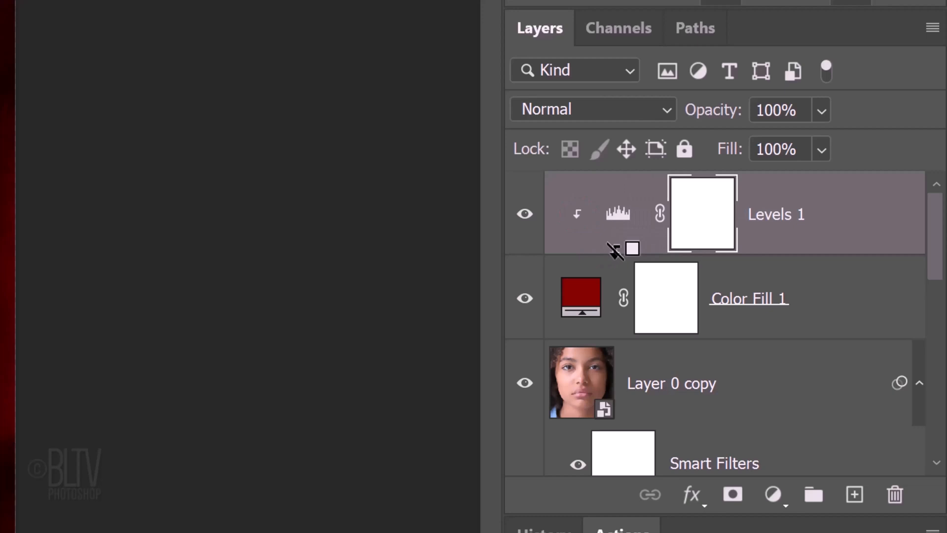
key(alt)
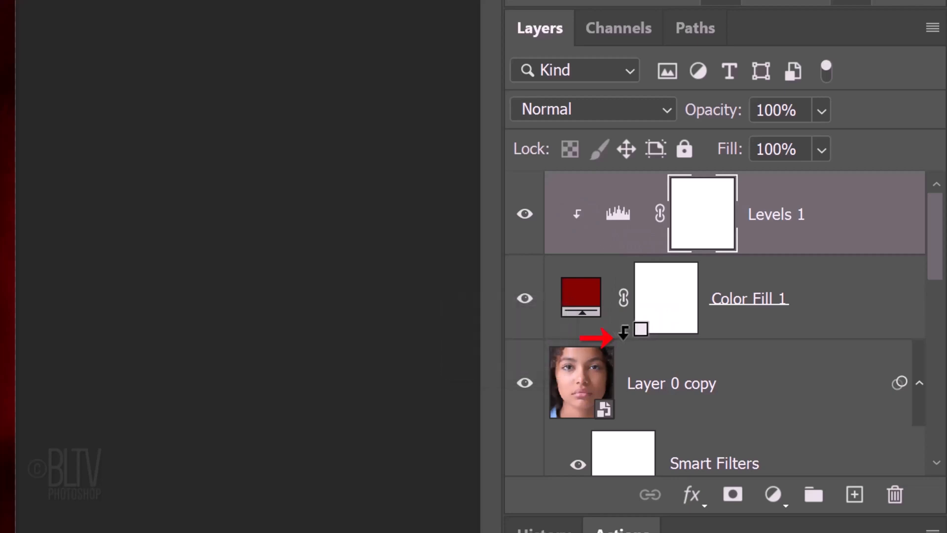
click(580, 382)
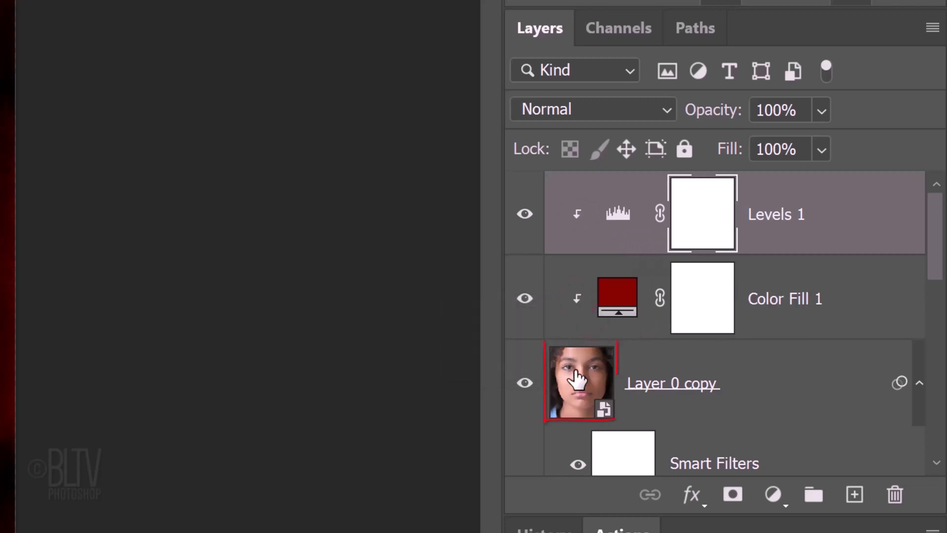
Add a black layer mask to Layer 0 copy and paint the eyes back in with a brush.
scroll(down, 3)
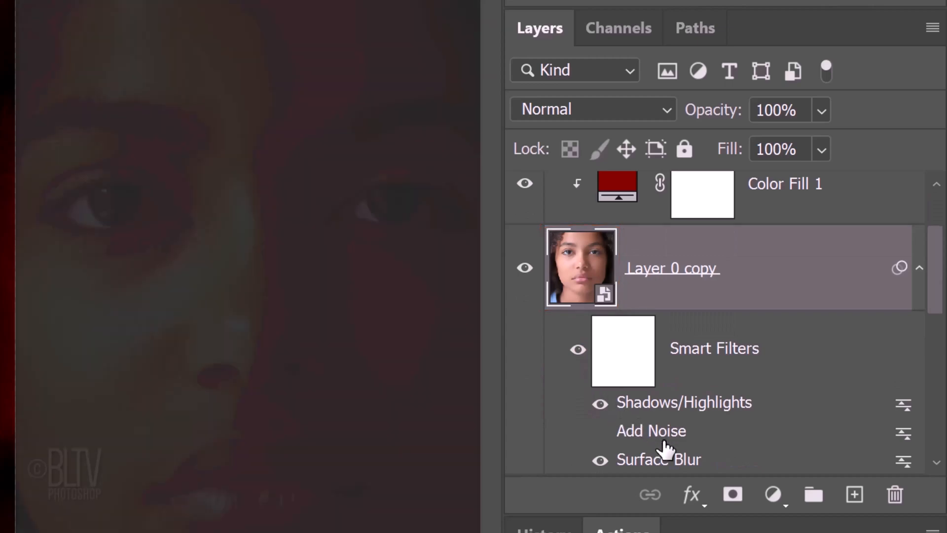
click(732, 495)
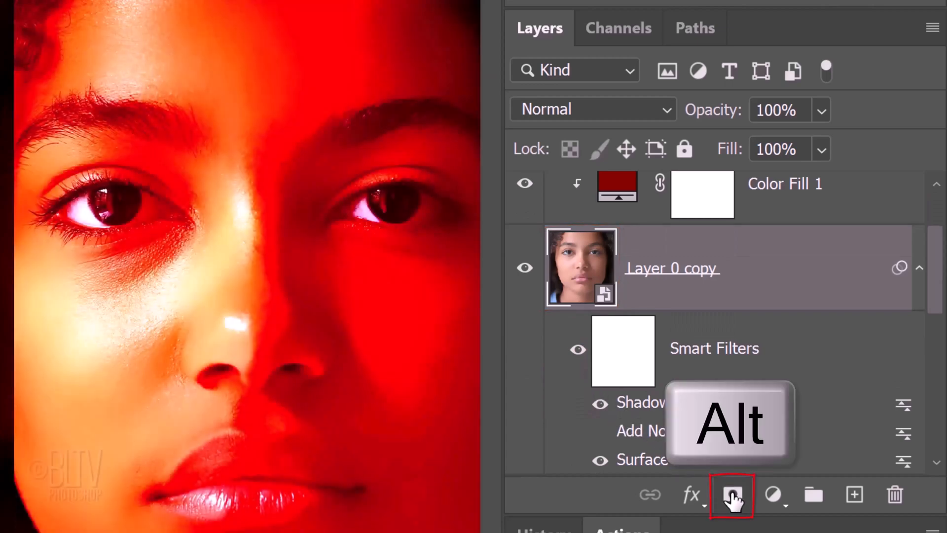
click(731, 495)
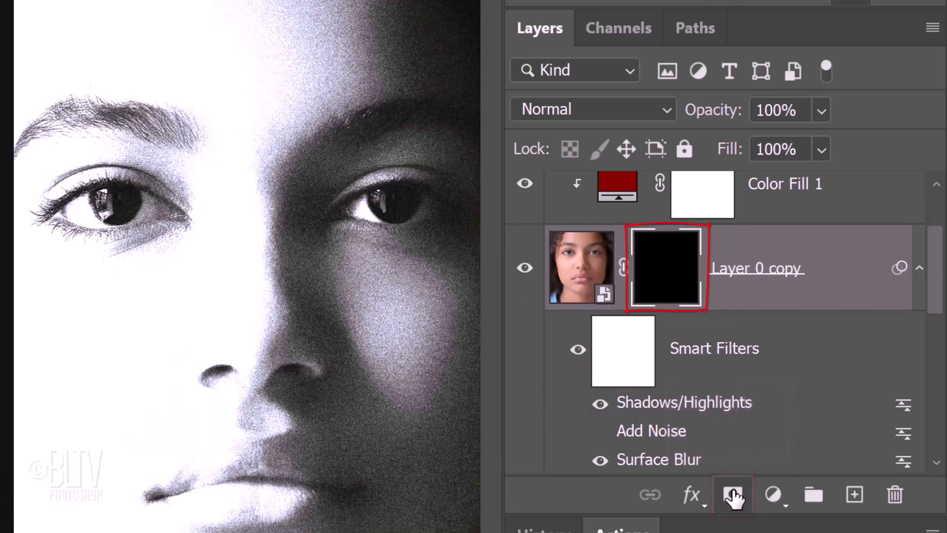
click(666, 268)
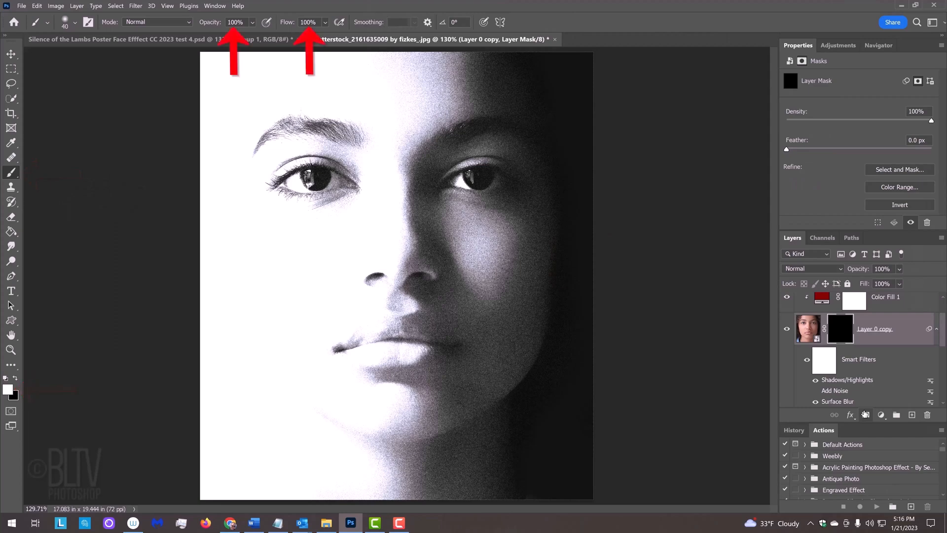
key([)
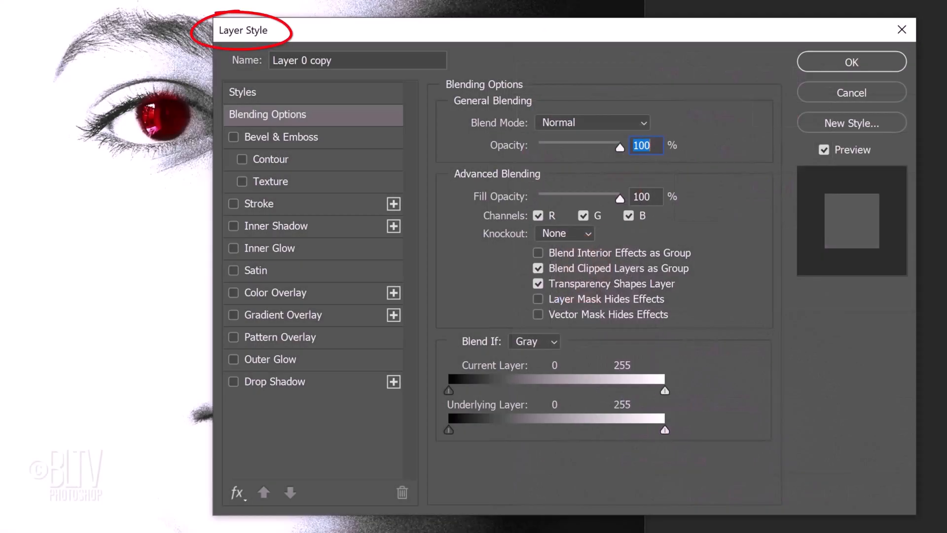
Enable Inner Glow on Layer 0 copy at 70% opacity and 20 px size.
click(233, 247)
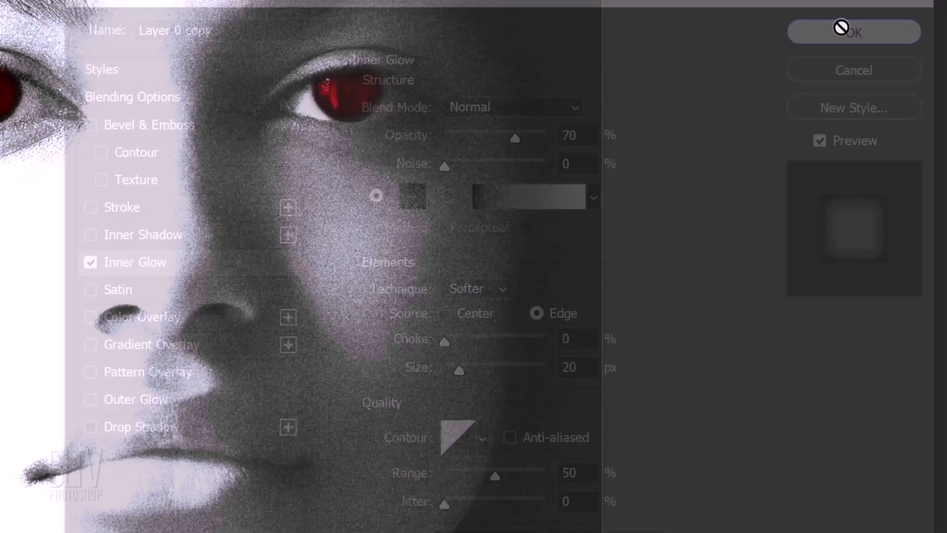
click(853, 32)
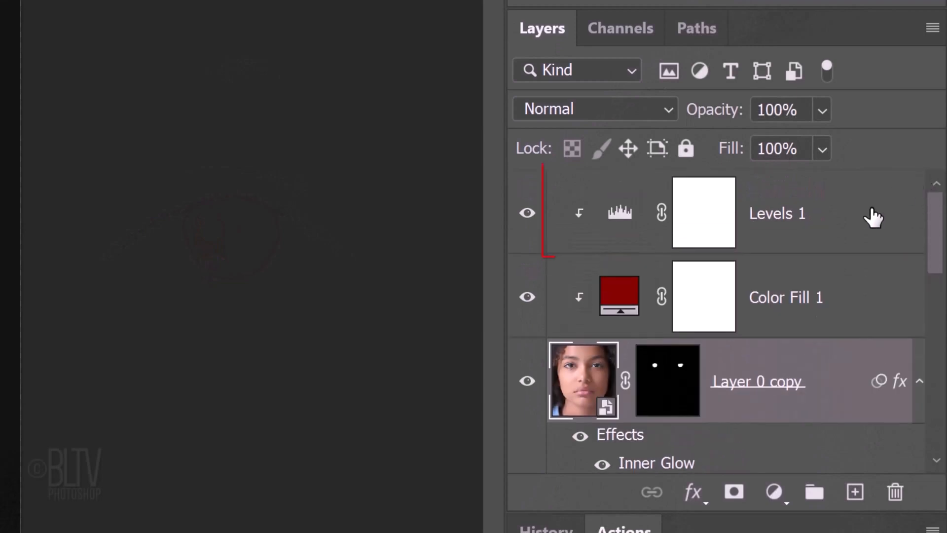
Add a new layer above Levels 1 and paint eye highlights with a 50%-hardness brush.
click(777, 213)
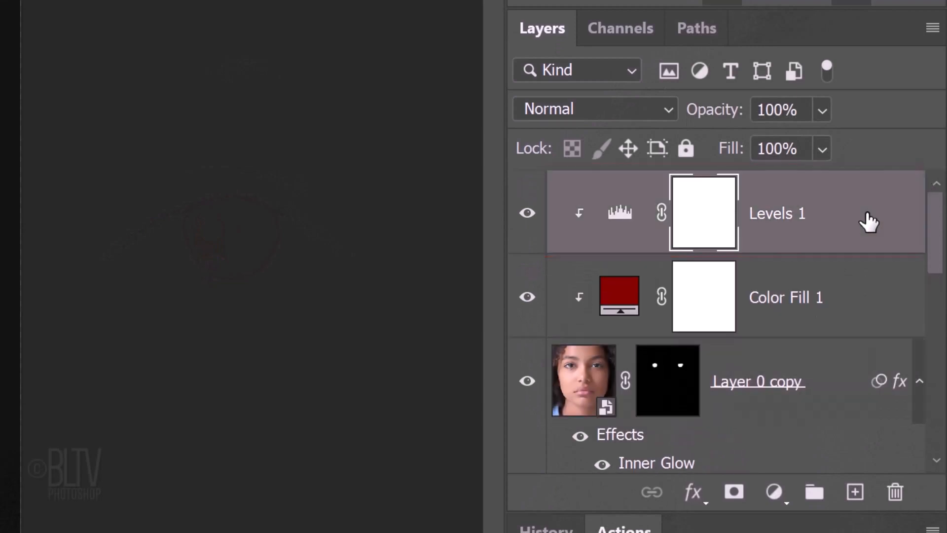
mouse_move(854, 492)
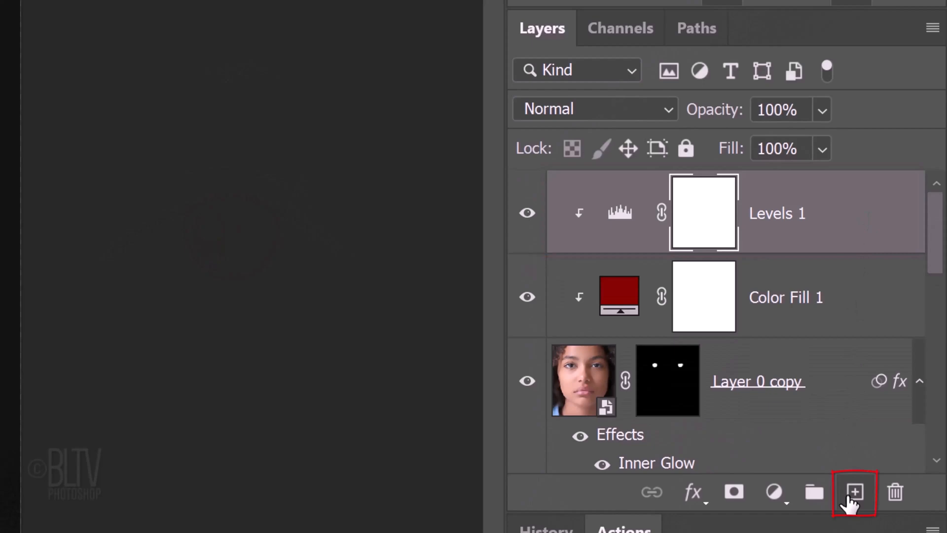
click(854, 492)
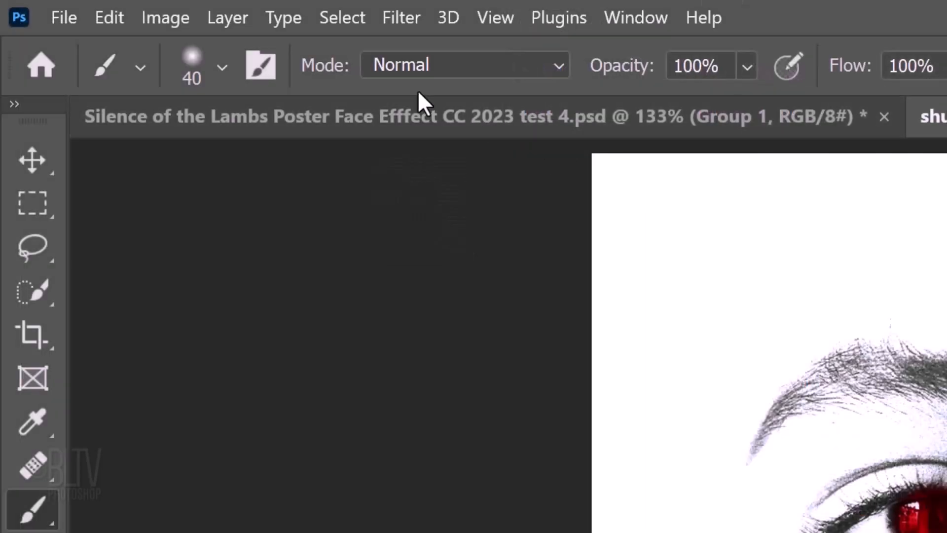
click(223, 66)
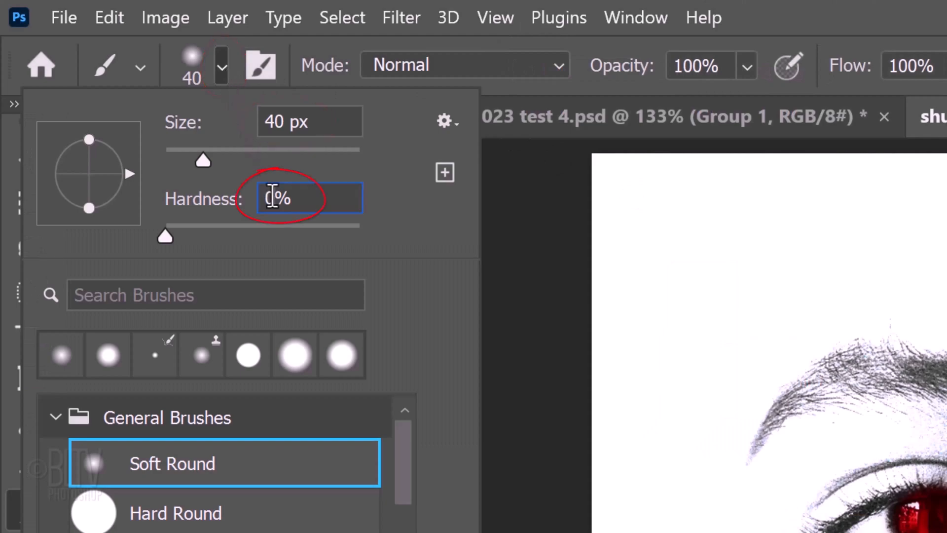
text(50)
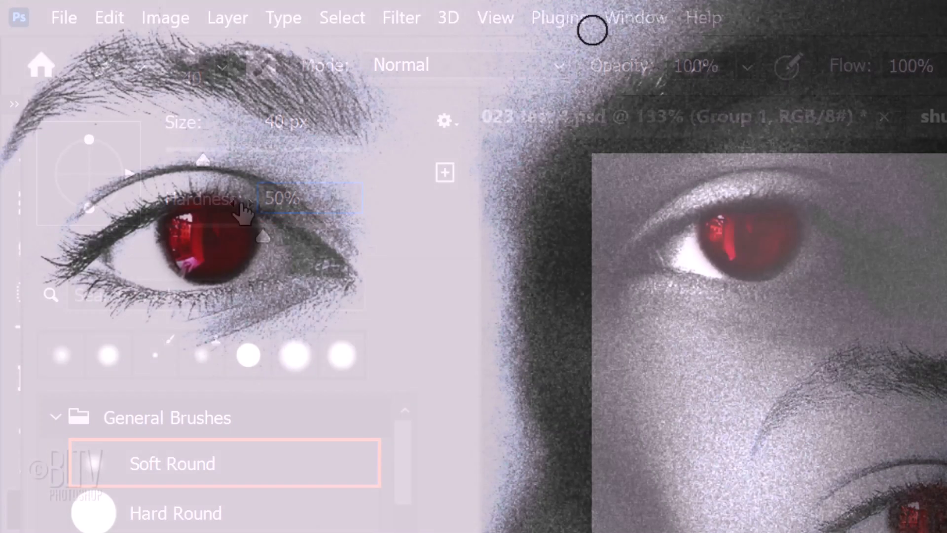
key(ctrl+j)
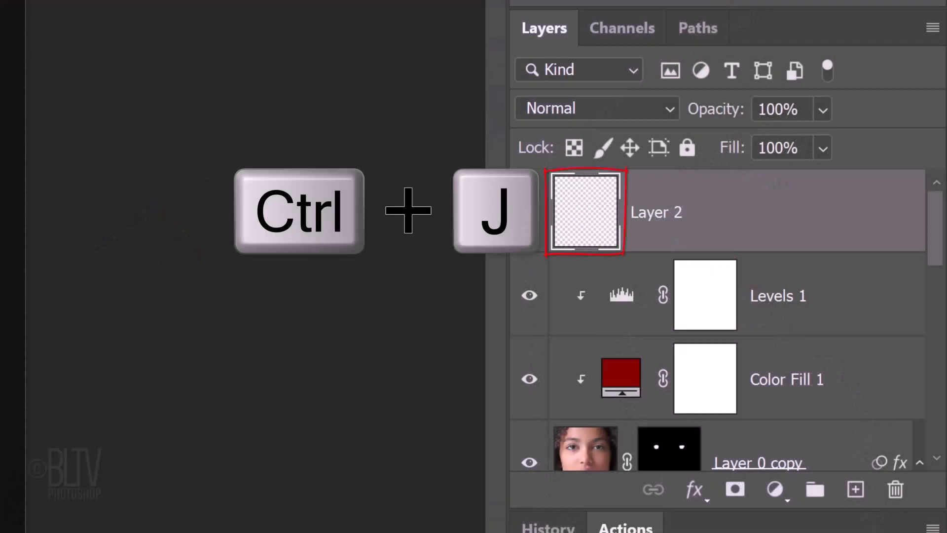
Duplicate the highlight layer as Layer 2 copy and switch to the Move tool.
key(ctrl+j)
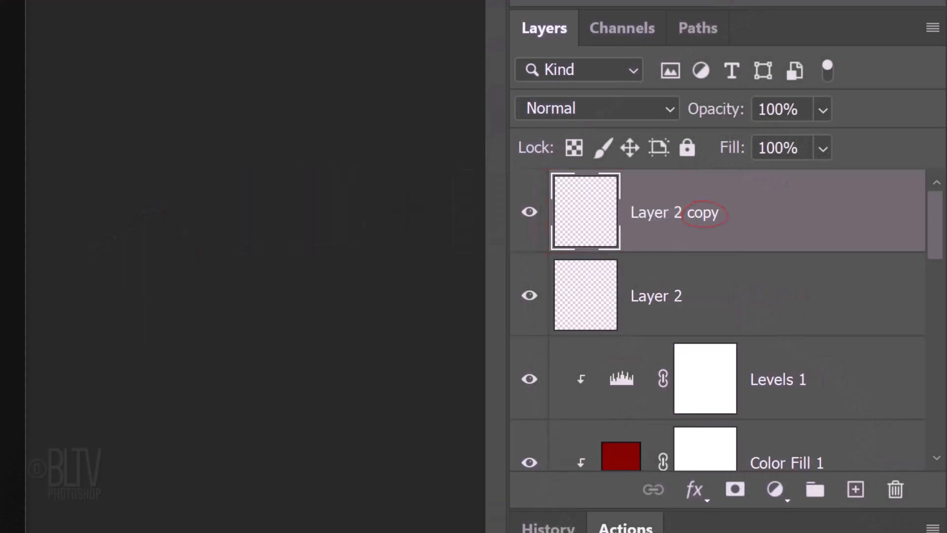
key(v)
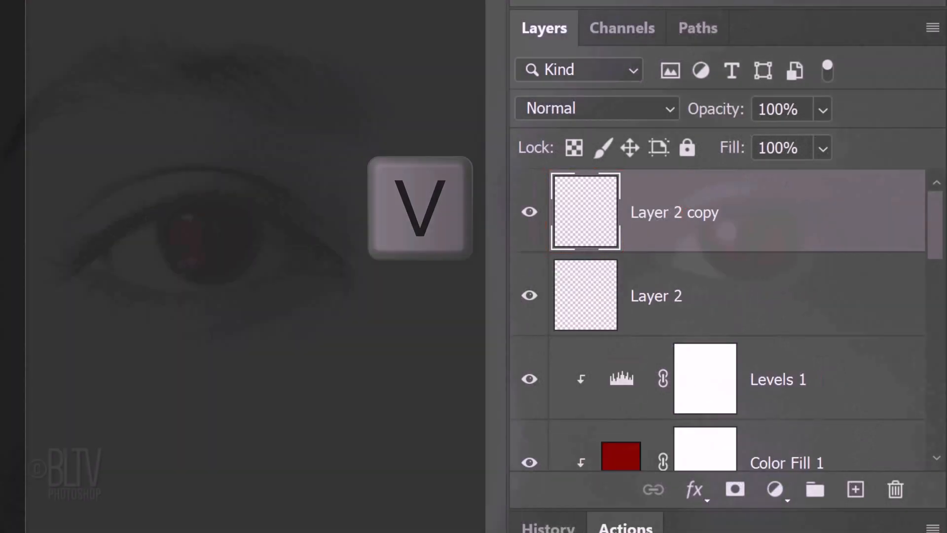
click(48, 13)
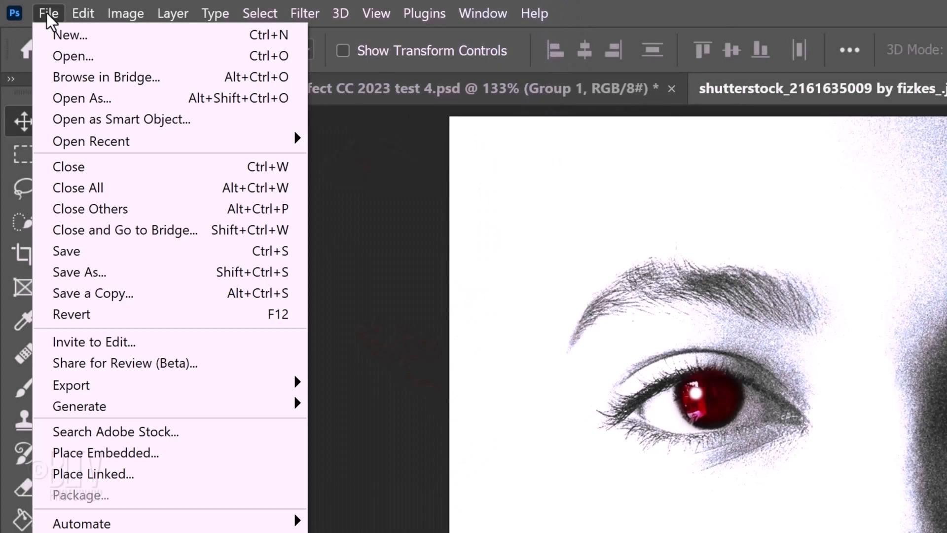
mouse_move(105, 456)
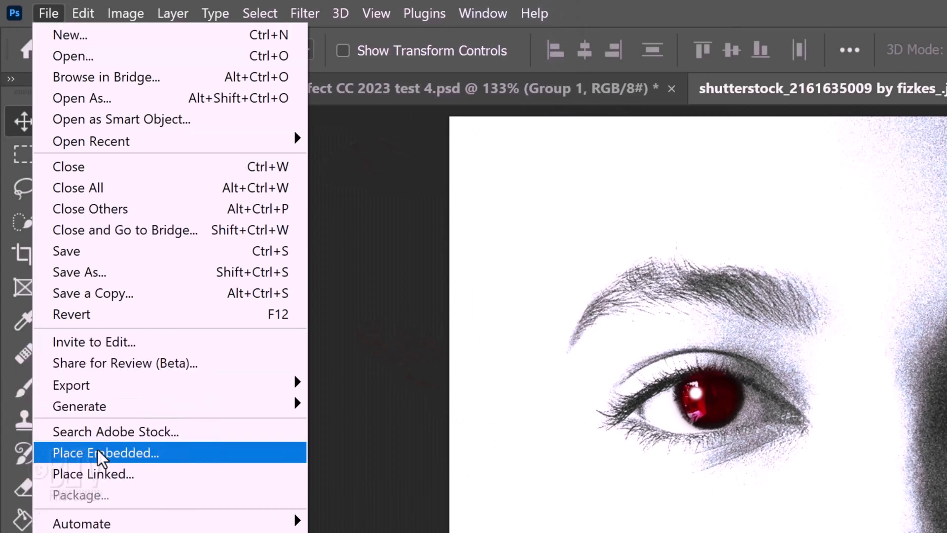
Place the moth_ image embedded and scale it to about 92% over the mouth.
click(104, 453)
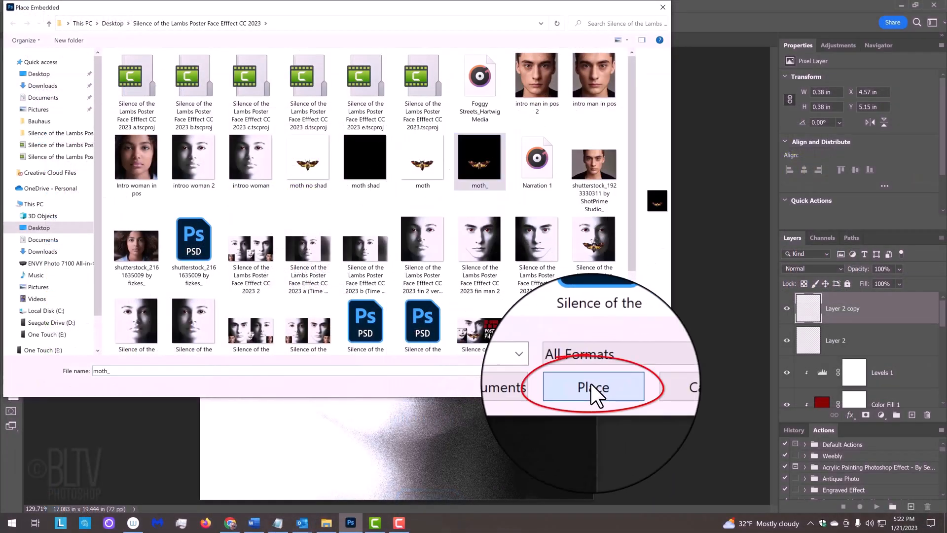
click(593, 386)
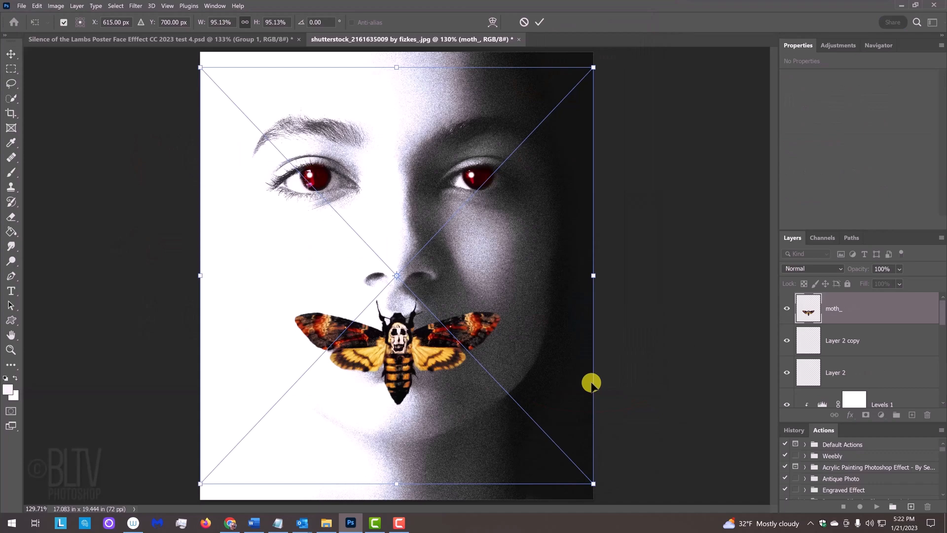
key(ctrl+t)
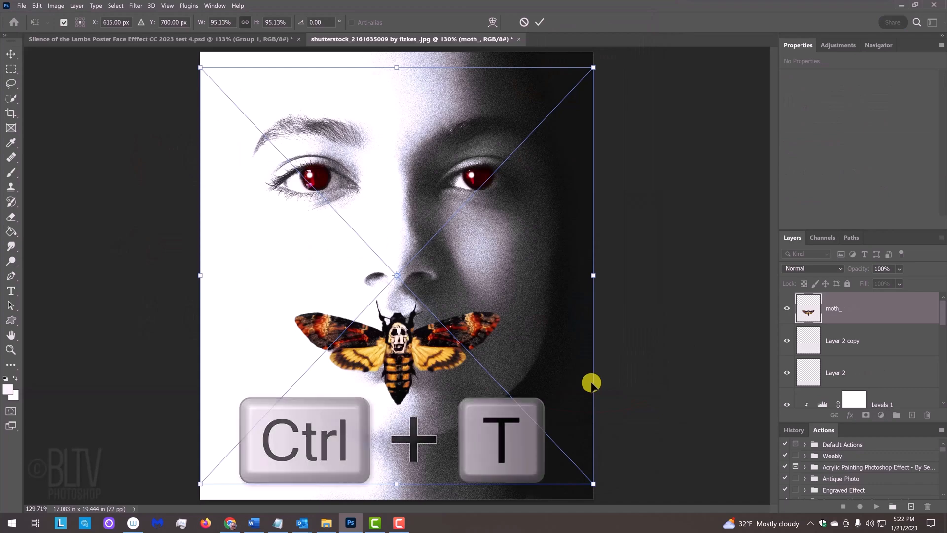
mouse_move(592, 67)
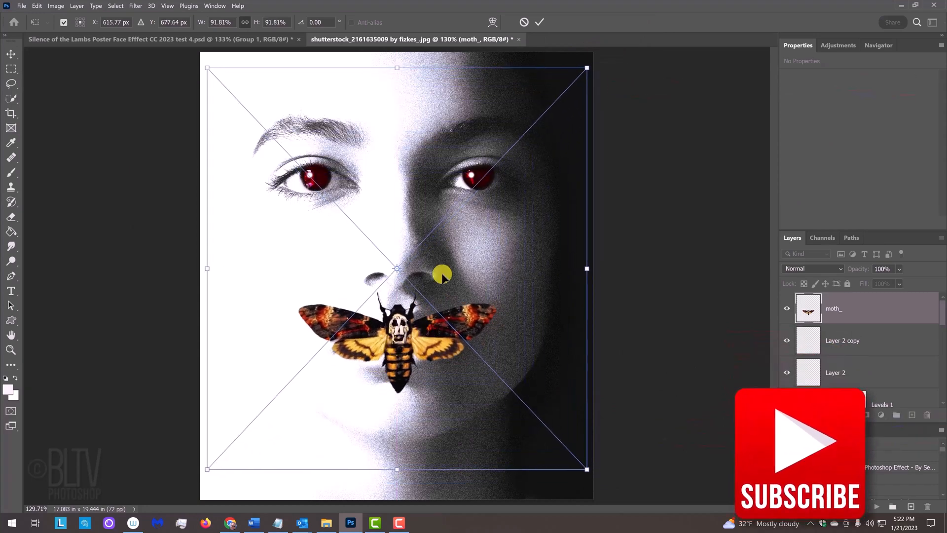
click(539, 22)
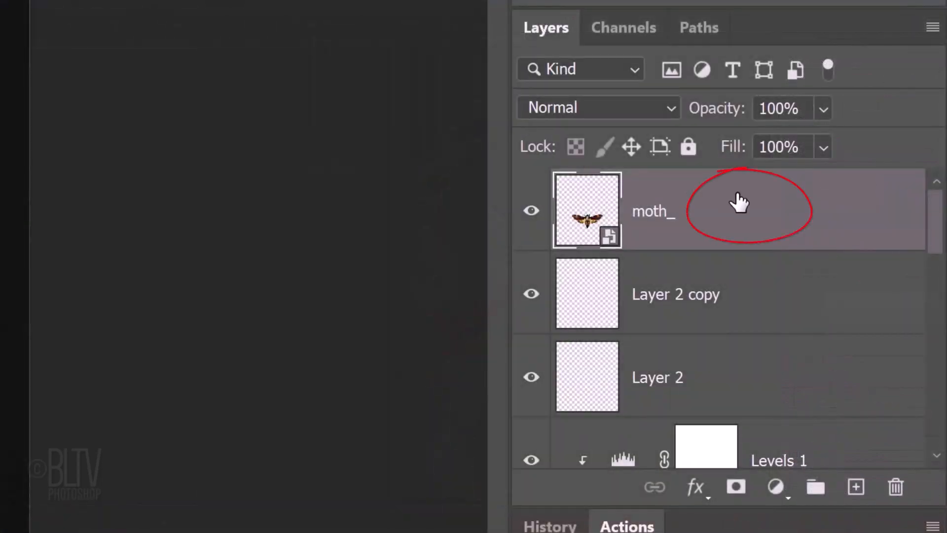
Give moth_ a Linear Burn drop shadow: 26% opacity, 140° angle, distance 10, size 6.
double_click(740, 210)
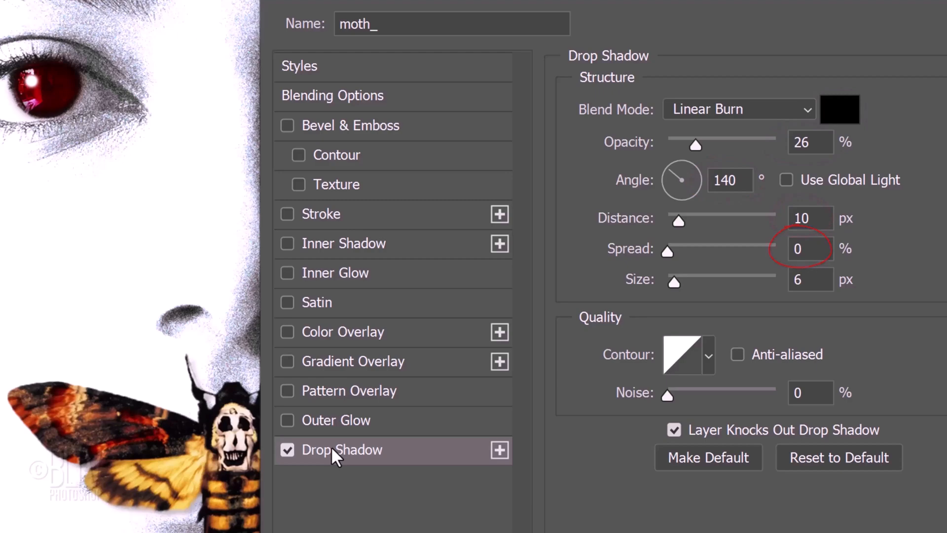
mouse_move(801, 279)
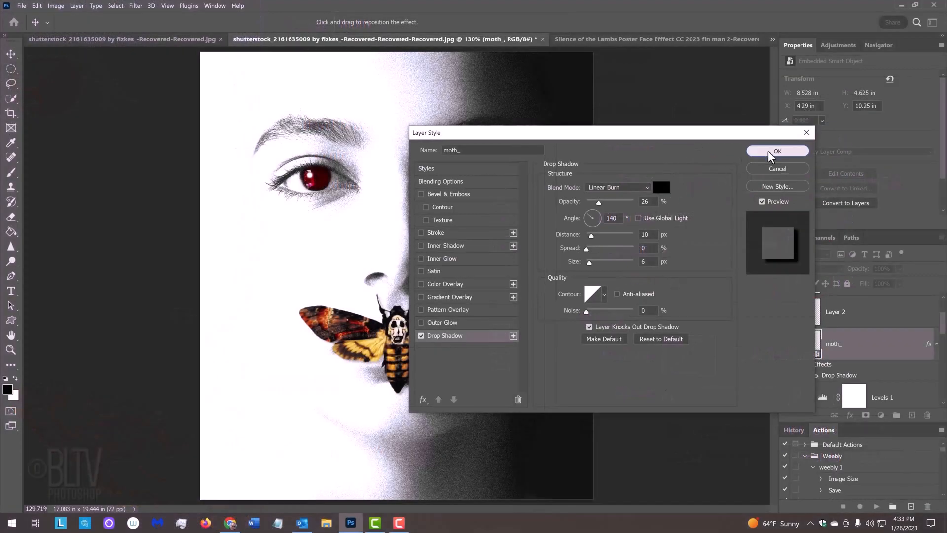
click(777, 151)
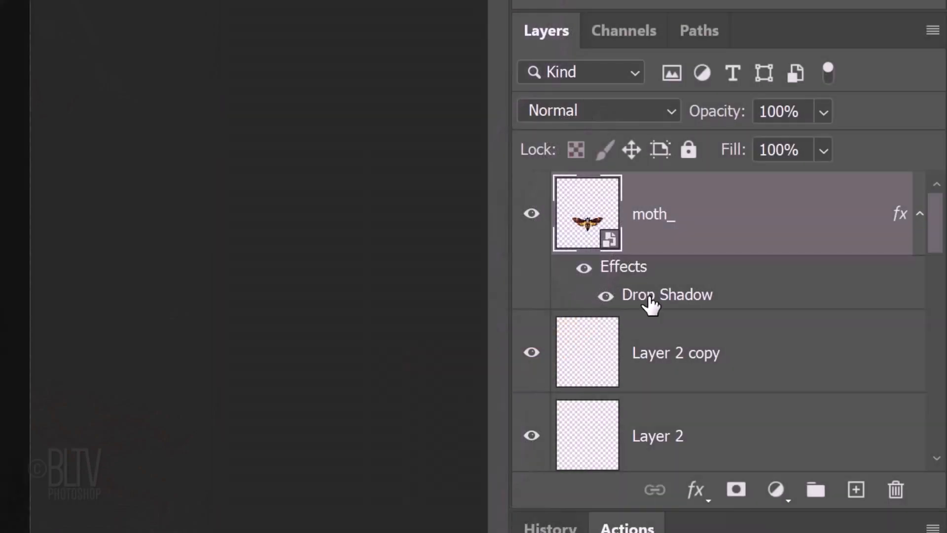
Set the foreground colour to light grey f2f2f2 at 95% brightness.
click(855, 489)
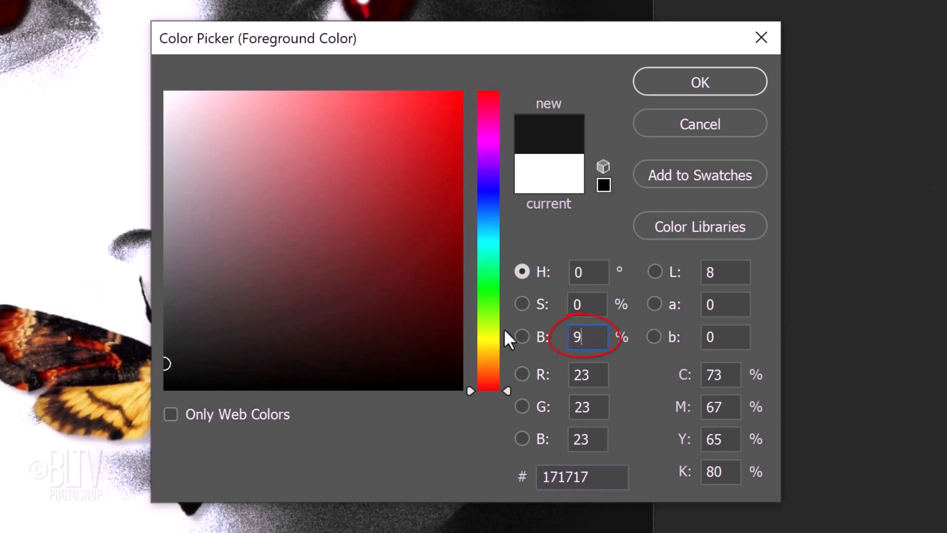
text(5)
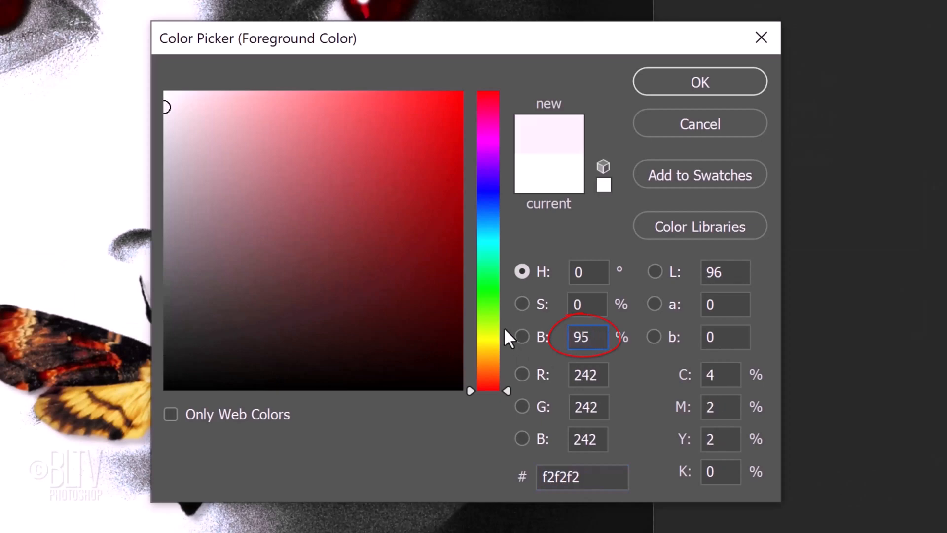
click(699, 82)
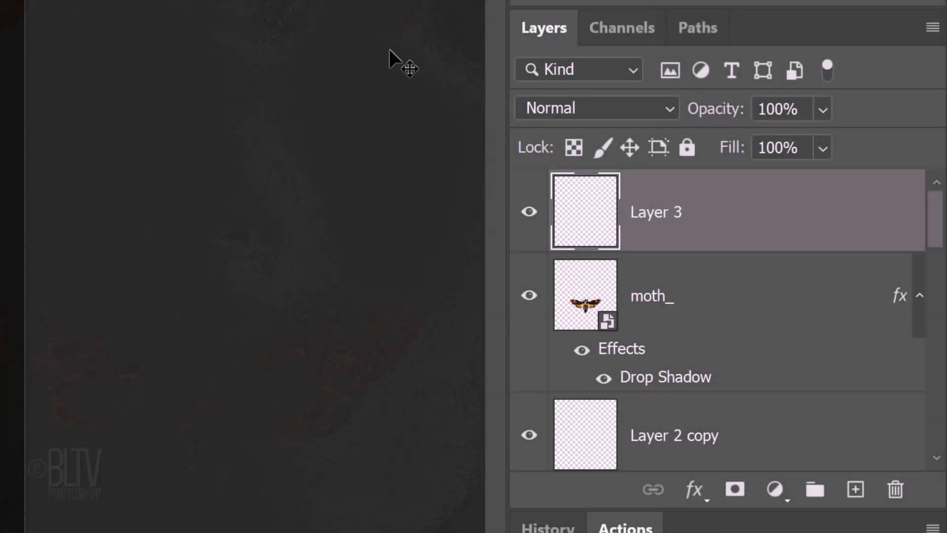
Set Layer 3 to Multiply blending and fill it with the light grey.
click(595, 108)
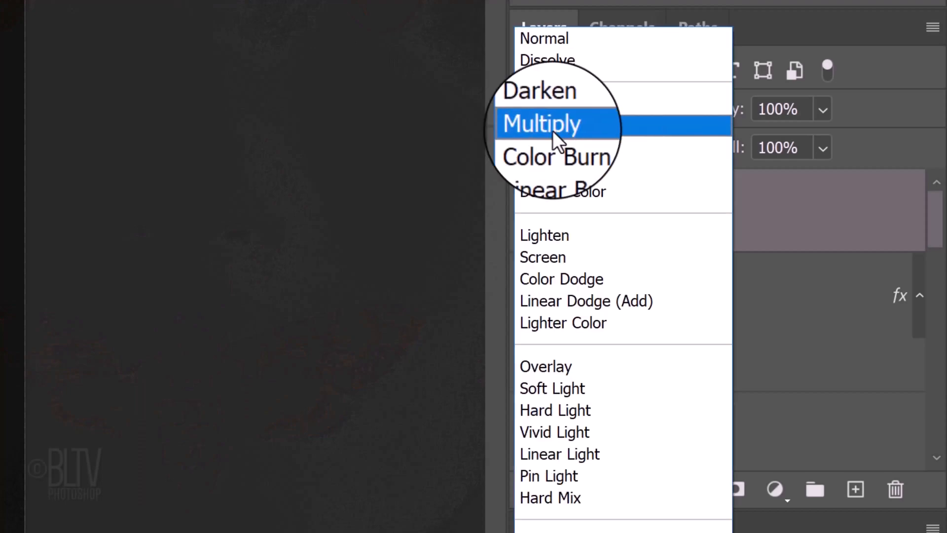
click(541, 124)
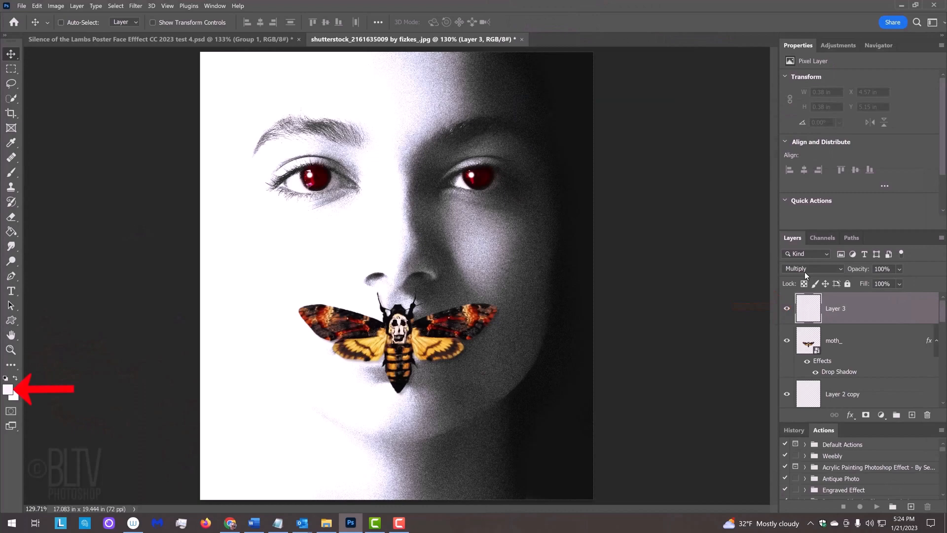
key(alt+Delete)
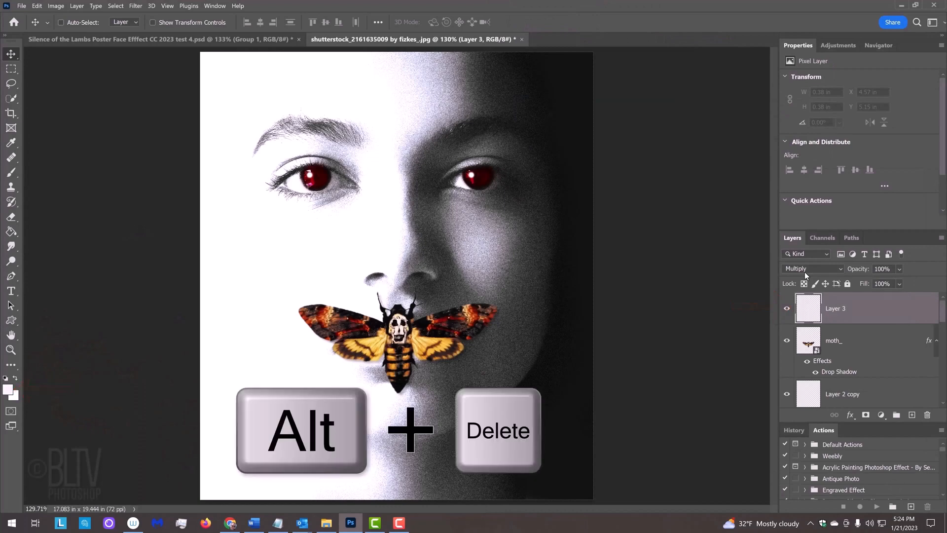